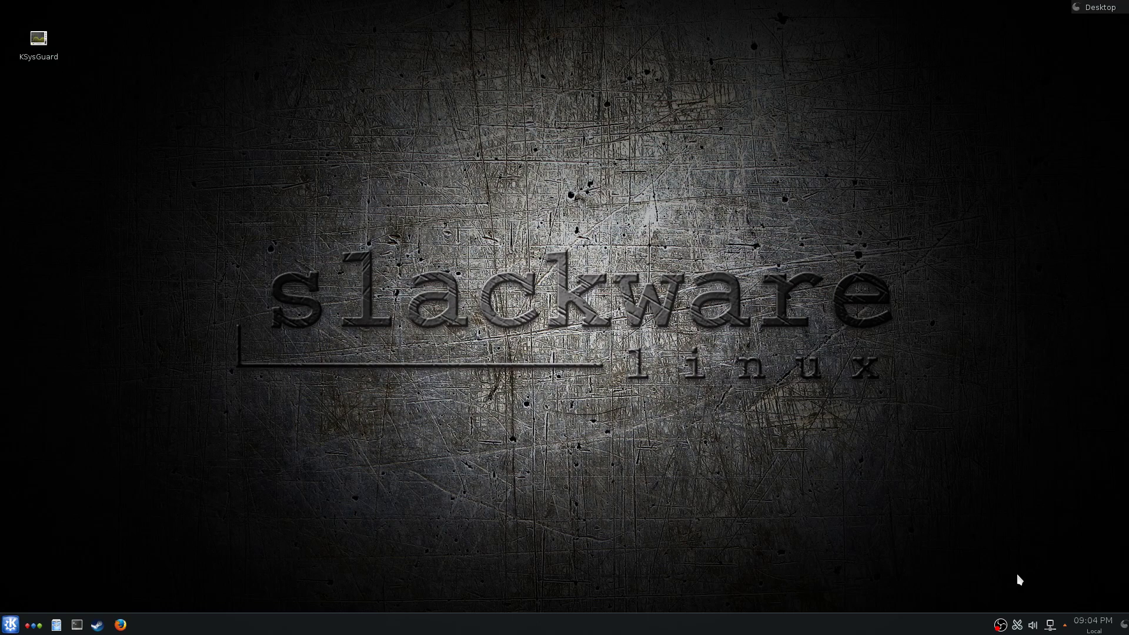
- Launch the Dolphin file manager on the home folder
{"action": "left_click", "coordinate": [56, 623]}
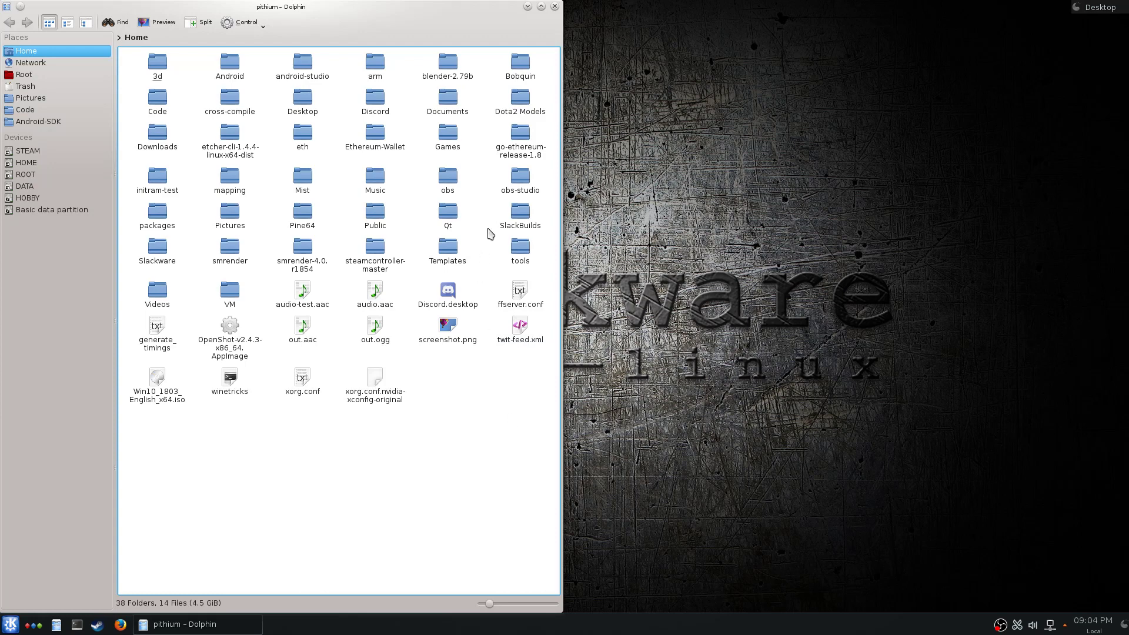
- Enter the empty SlackBuilds folder inside home
{"action": "double_click", "coordinate": [518, 213]}
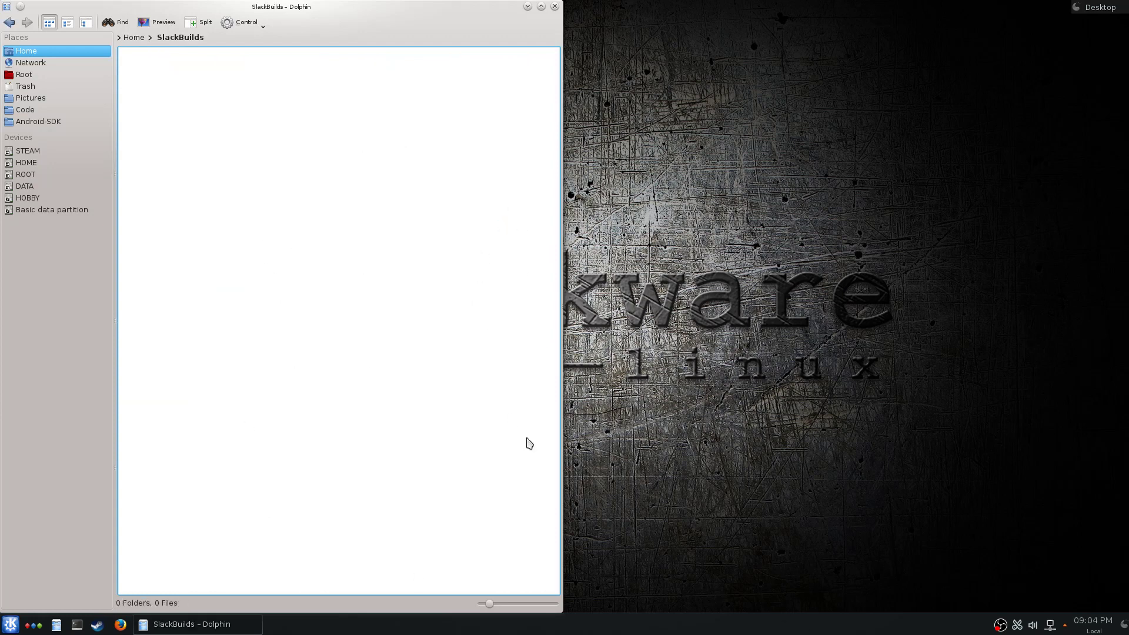
{"action": "mouse_move", "coordinate": [400, 188]}
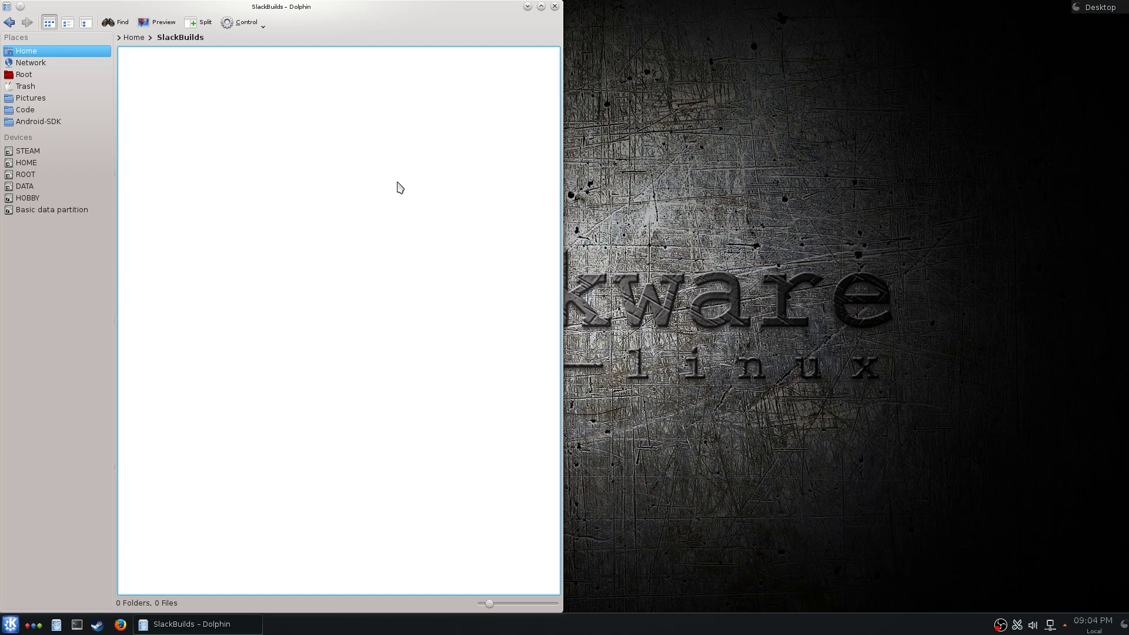
{"action": "mouse_move", "coordinate": [387, 139]}
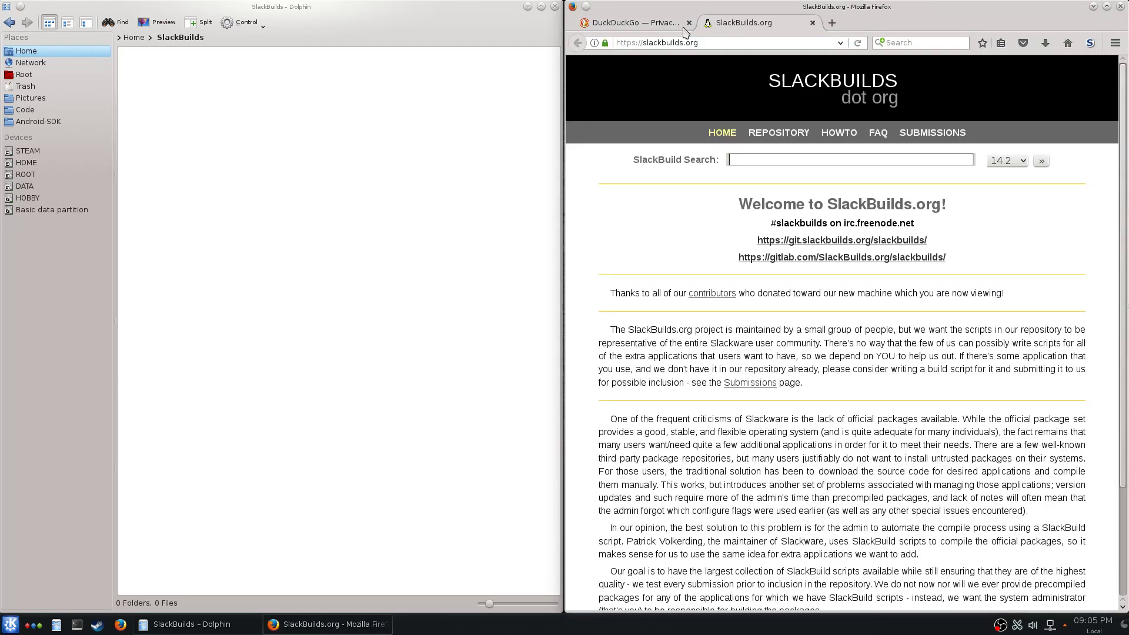
- Search the SlackBuilds.org repository for 'xarchiver'
{"action": "left_click", "coordinate": [849, 159]}
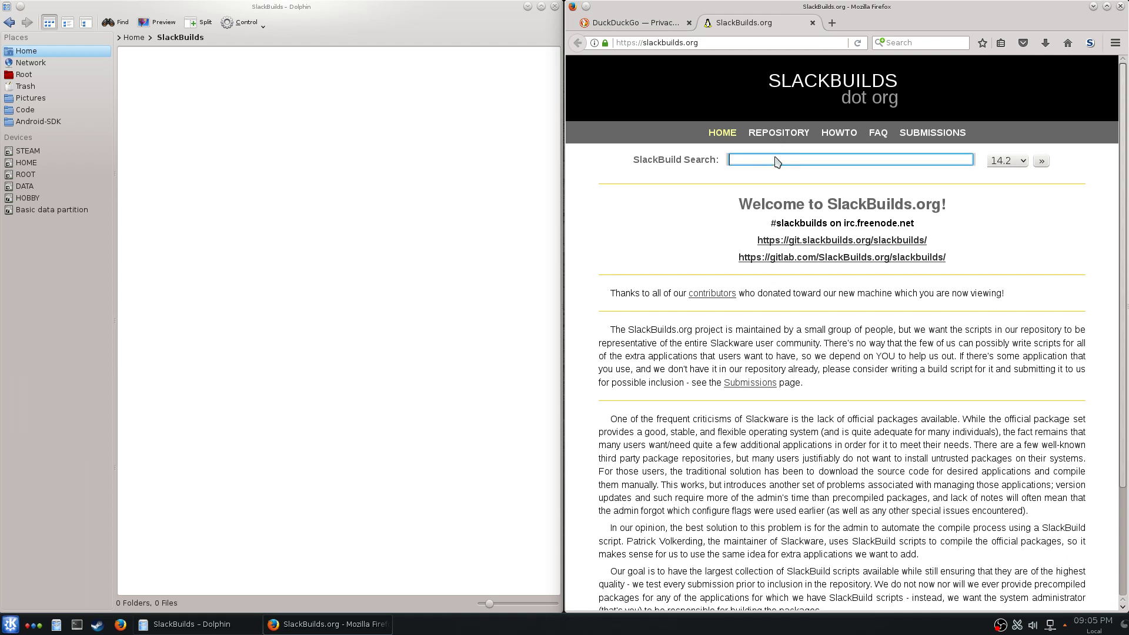
{"action": "type", "text": "xarc"}
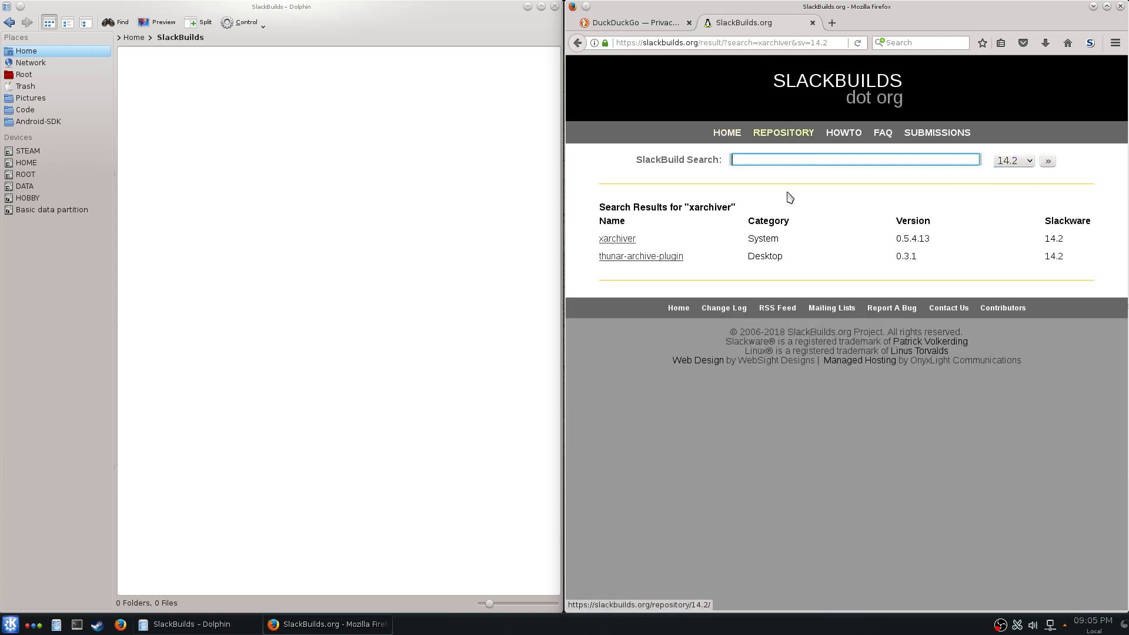
{"action": "mouse_move", "coordinate": [974, 157]}
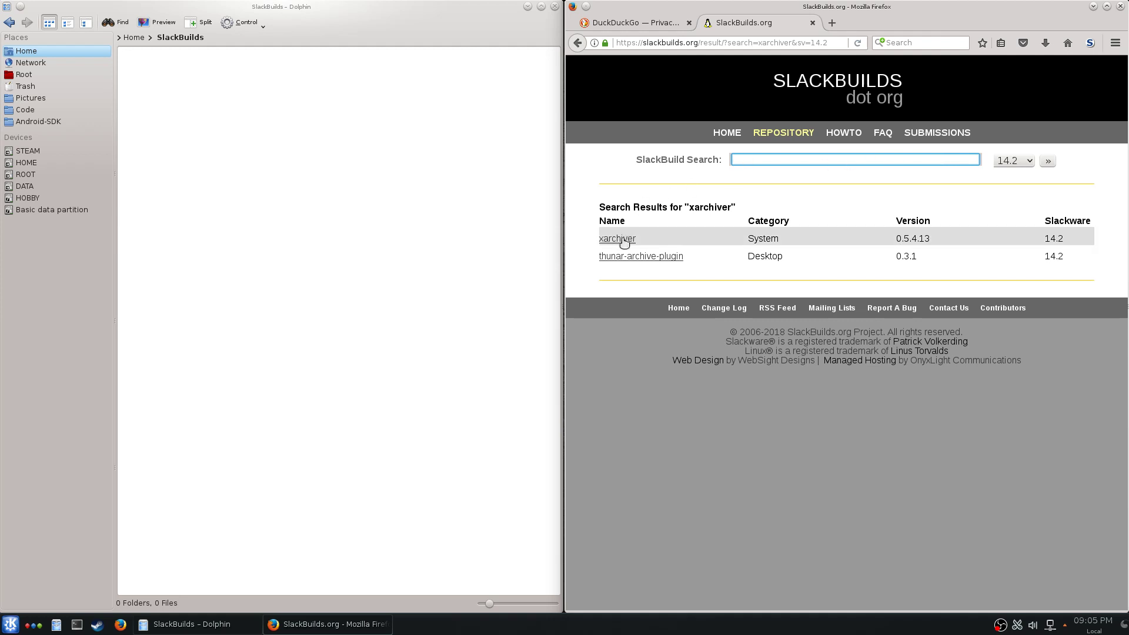
- Open the xarchiver 0.5.4.13 page and scroll to its download links
{"action": "left_click", "coordinate": [616, 238]}
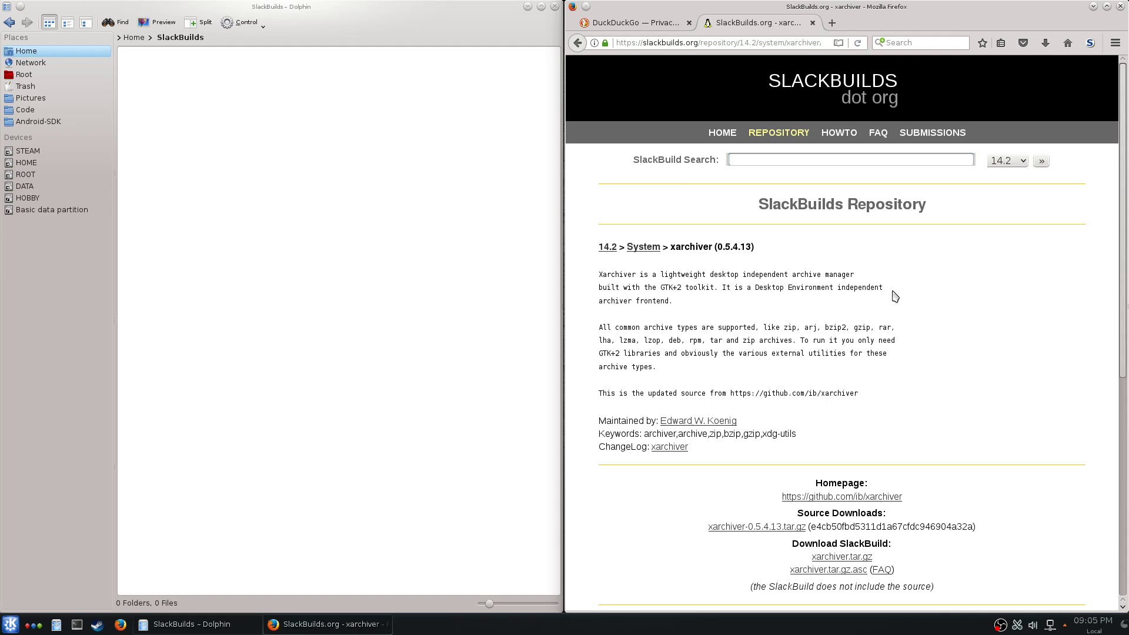
{"action": "scroll", "scroll_direction": "down", "scroll_amount": 3}
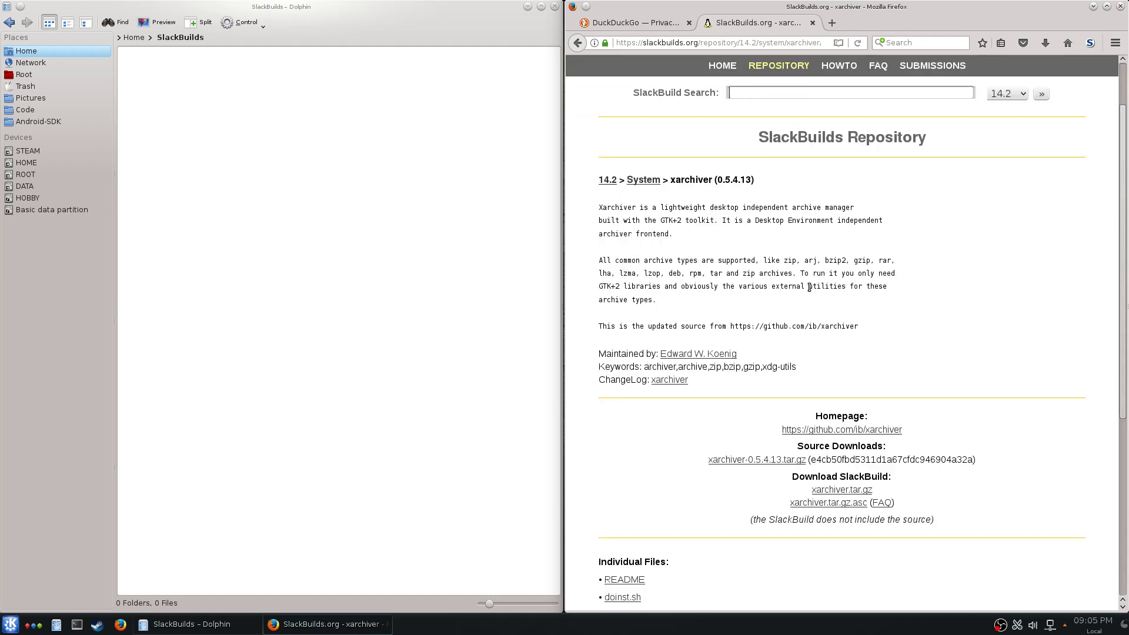
{"action": "scroll", "scroll_direction": "down", "scroll_amount": 3}
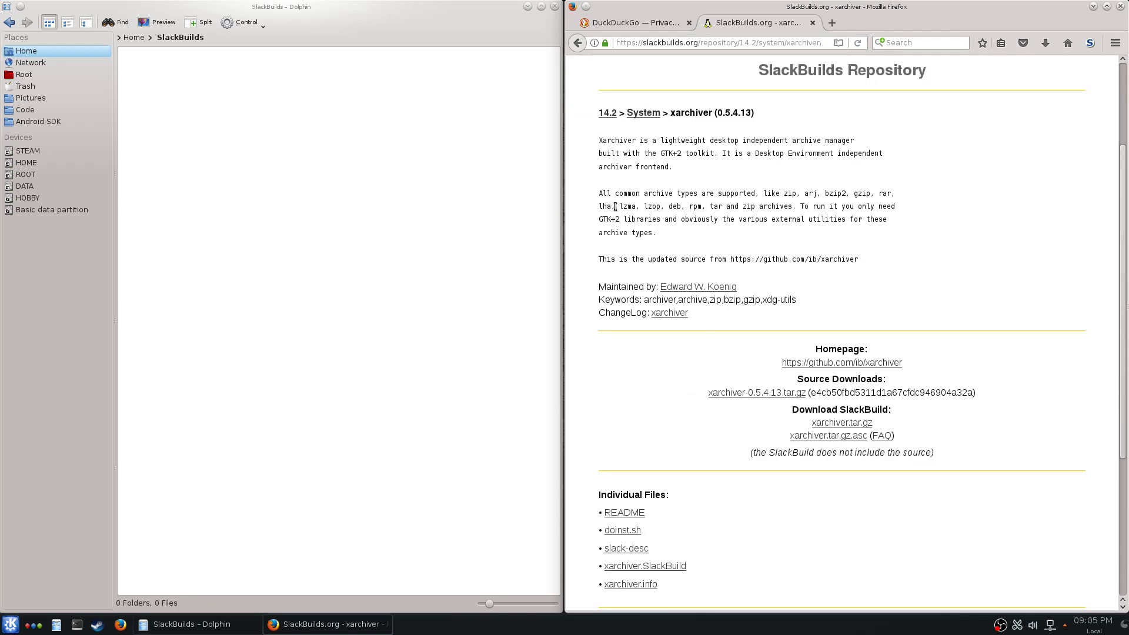
{"action": "mouse_move", "coordinate": [693, 233]}
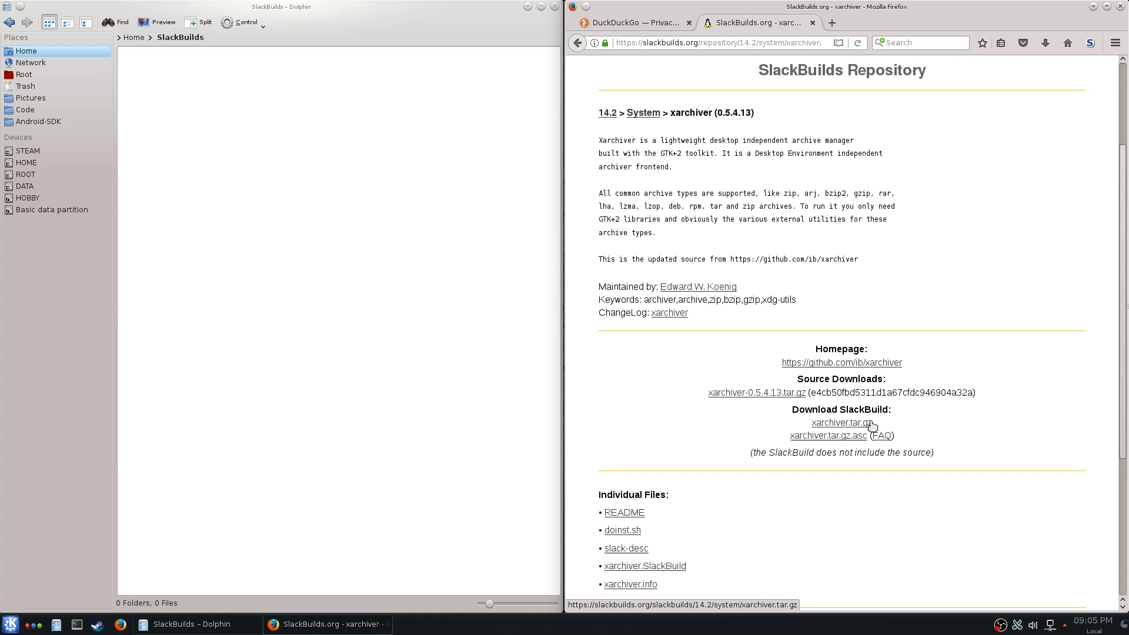
- Save xarchiver.tar.gz from Download SlackBuild into the SlackBuilds folder
{"action": "right_click", "coordinate": [840, 422]}
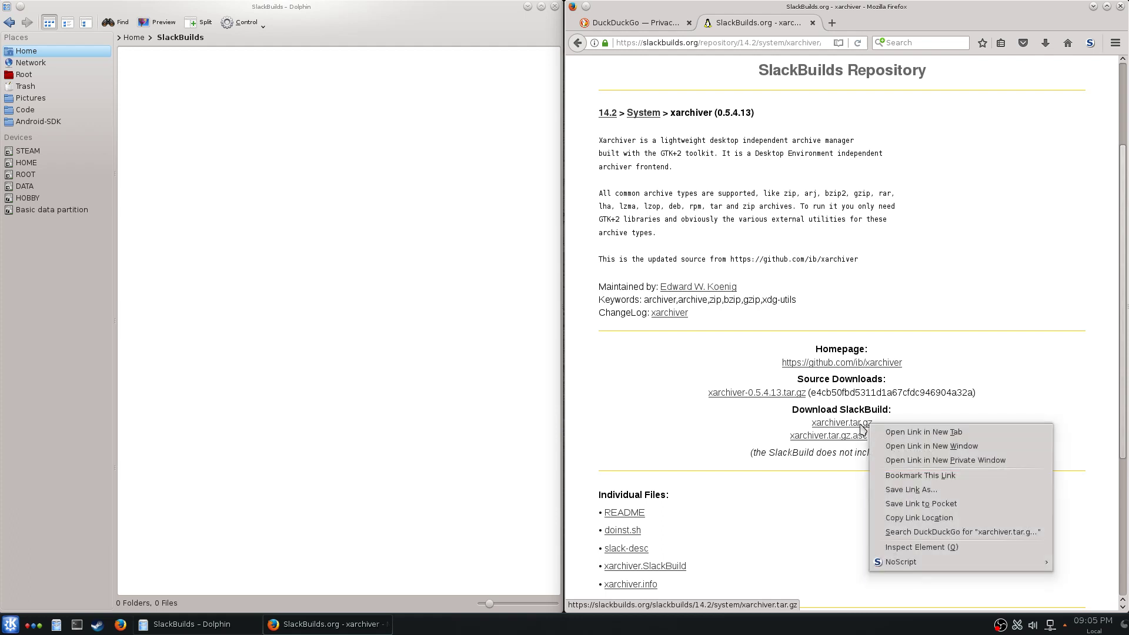
{"action": "mouse_move", "coordinate": [775, 545]}
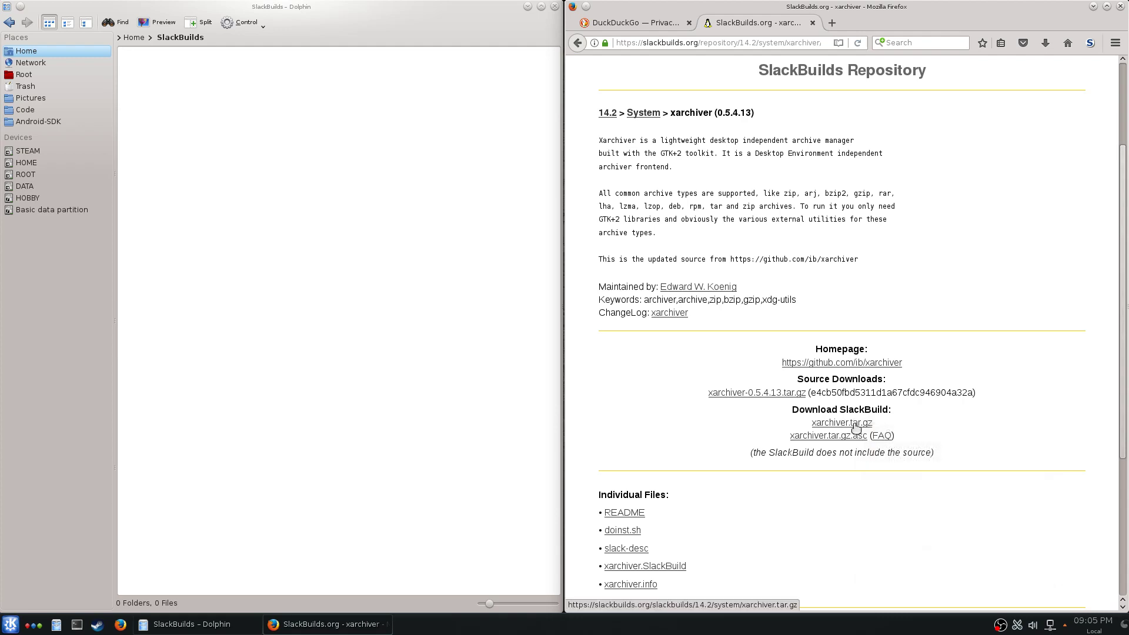
{"action": "left_click", "coordinate": [840, 422]}
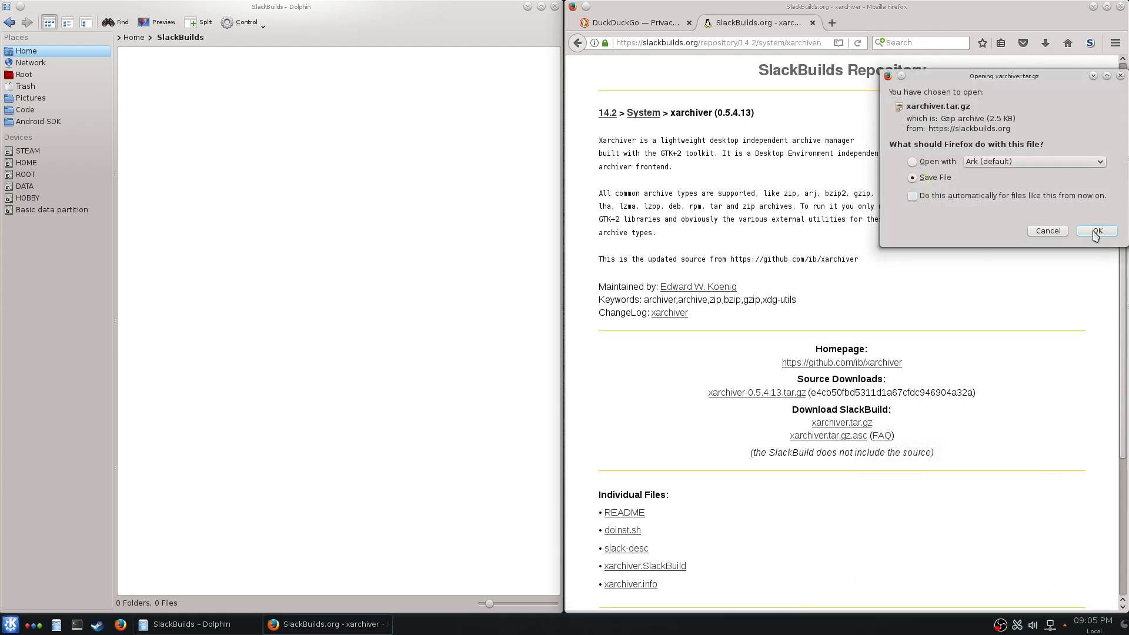
{"action": "left_click", "coordinate": [1095, 230]}
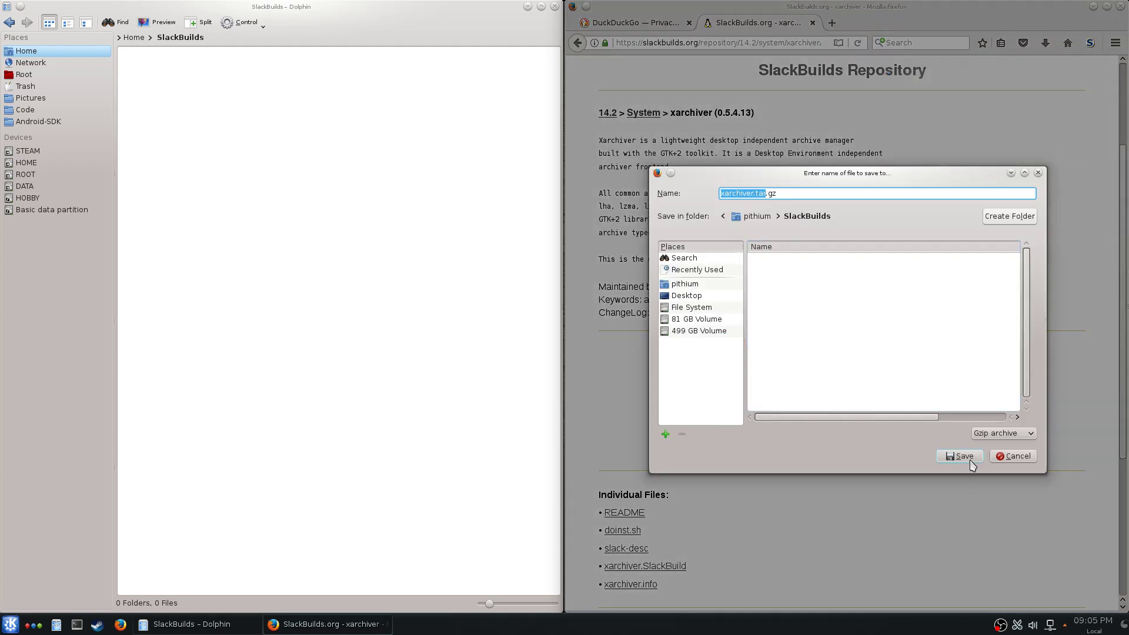
{"action": "left_click", "coordinate": [958, 456]}
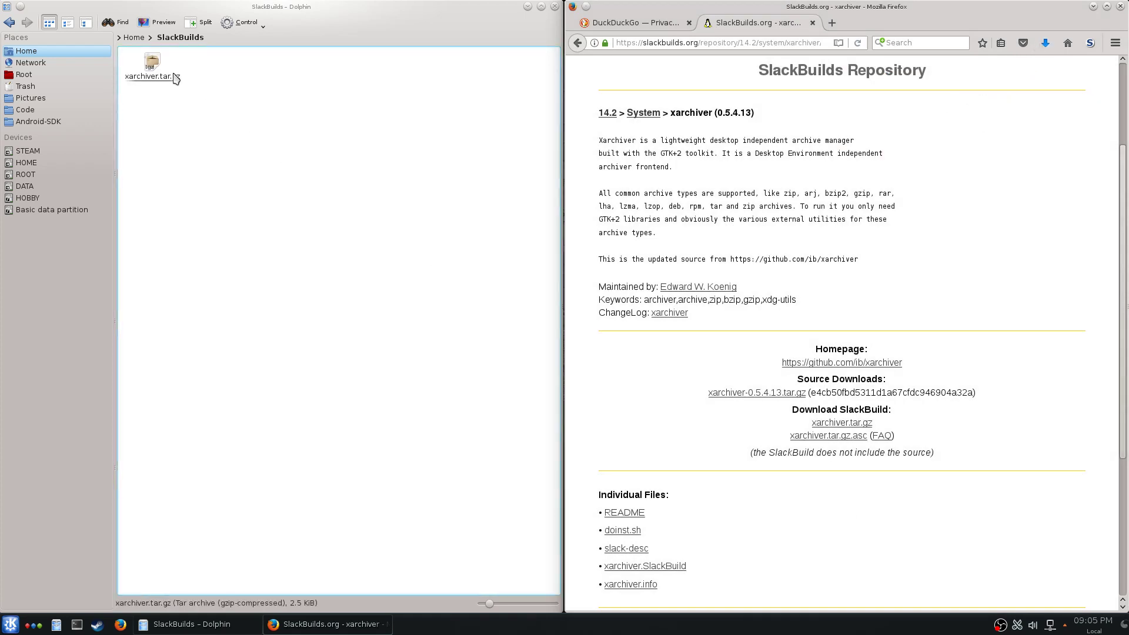
{"action": "left_click", "coordinate": [756, 393]}
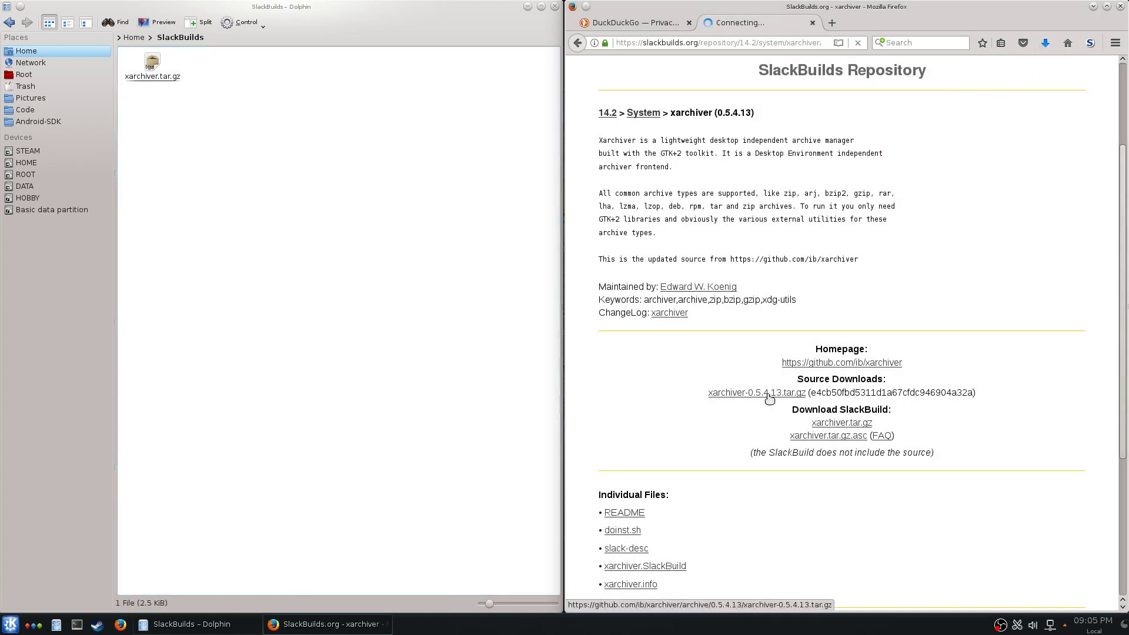
- Save the xarchiver-0.5.4.13.tar.gz source archive into the SlackBuilds folder
{"action": "left_click", "coordinate": [755, 393]}
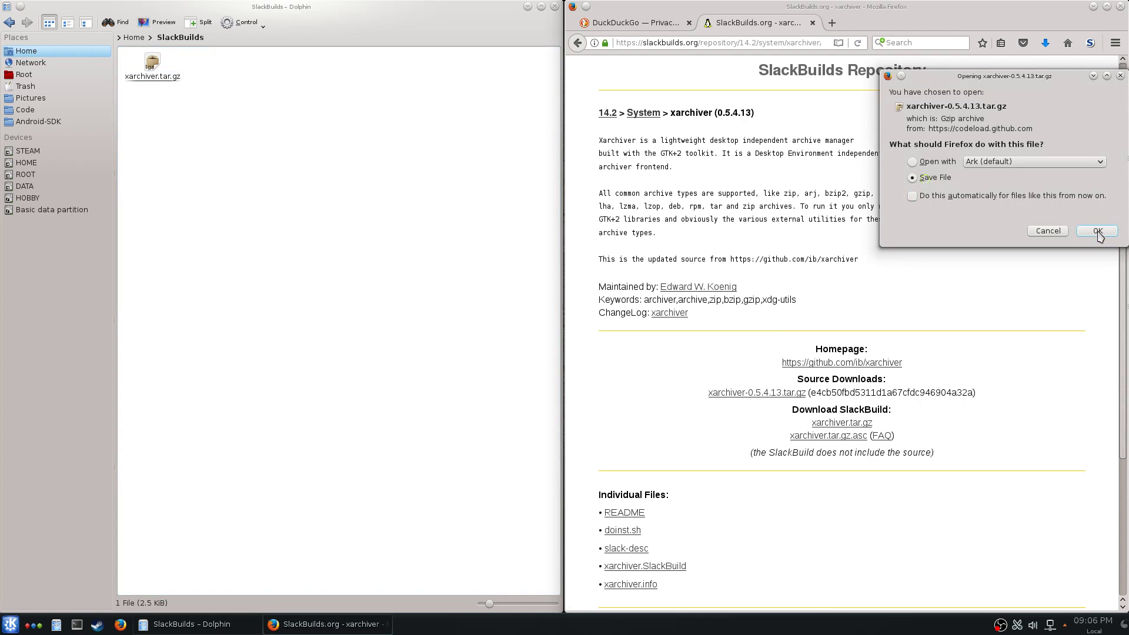
{"action": "left_click", "coordinate": [1095, 230]}
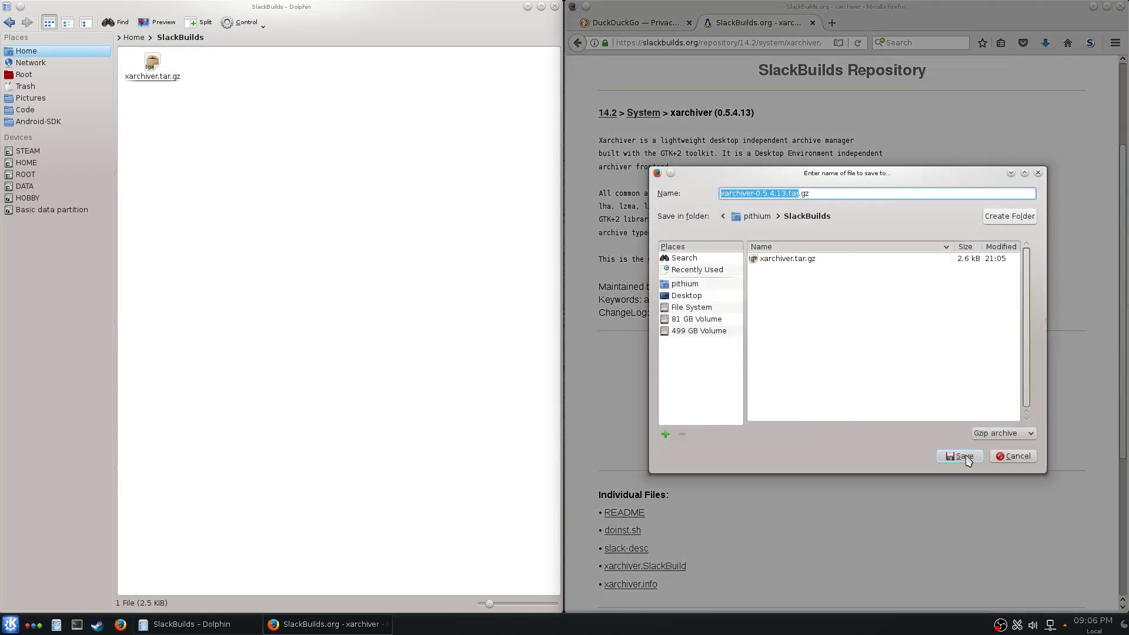
{"action": "left_click", "coordinate": [960, 456]}
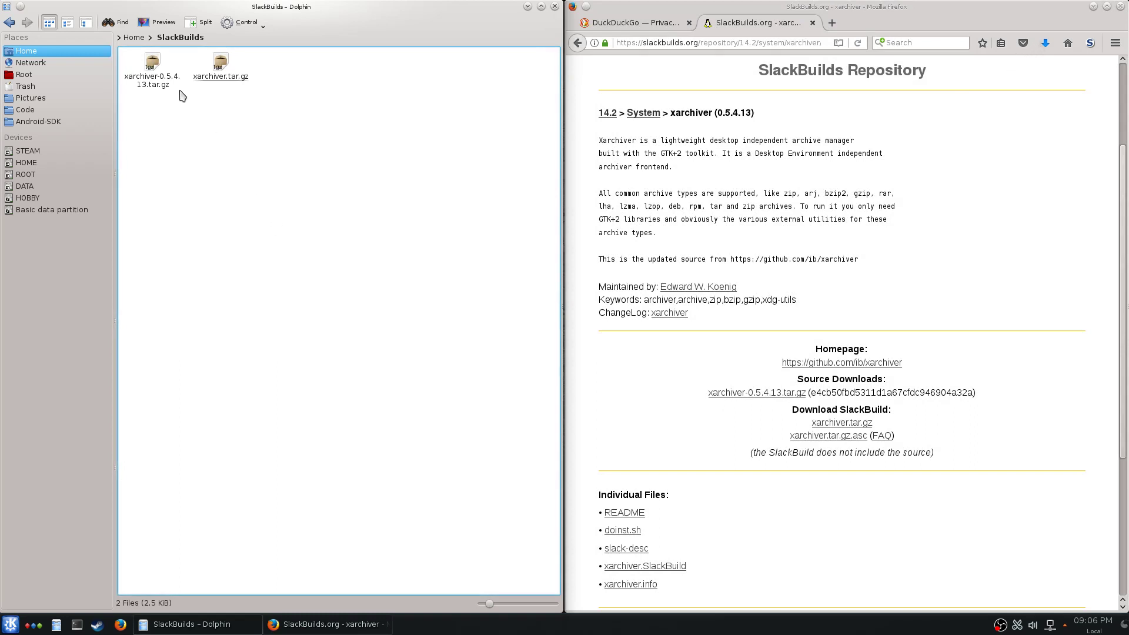
- Extract xarchiver.tar.gz here and enter the resulting xarchiver folder
{"action": "right_click", "coordinate": [220, 61]}
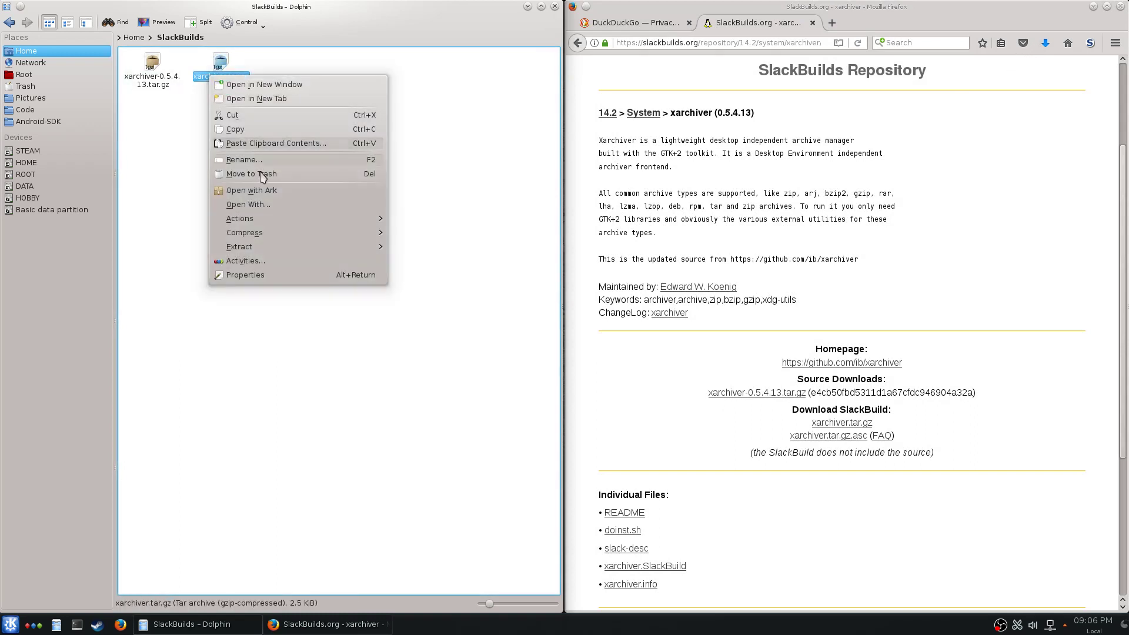
{"action": "mouse_move", "coordinate": [267, 184]}
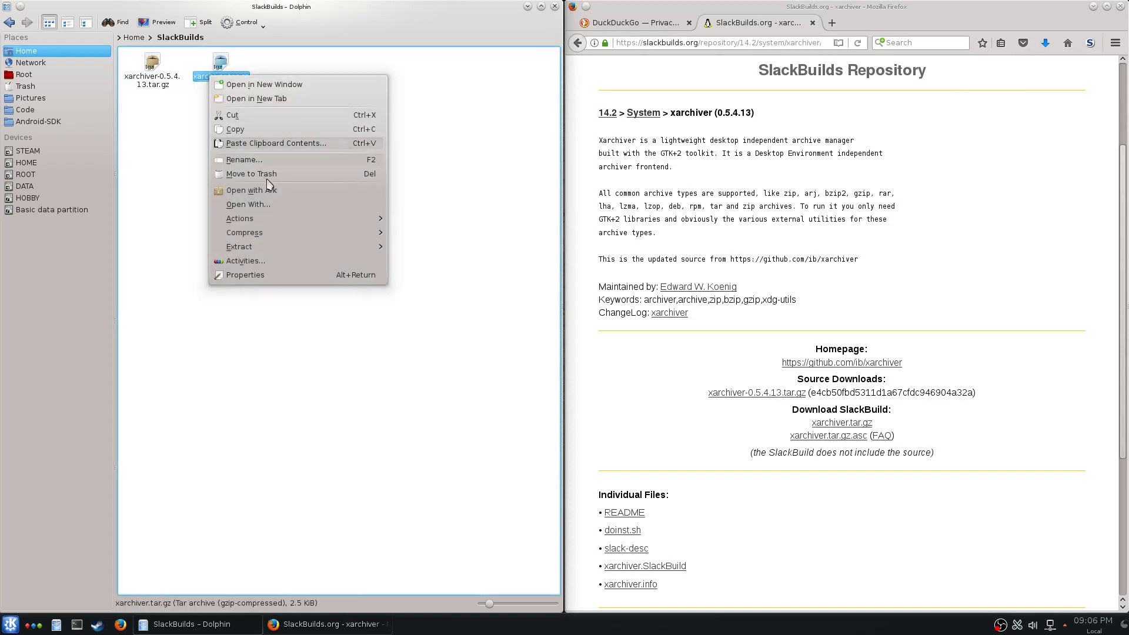
{"action": "mouse_move", "coordinate": [275, 190]}
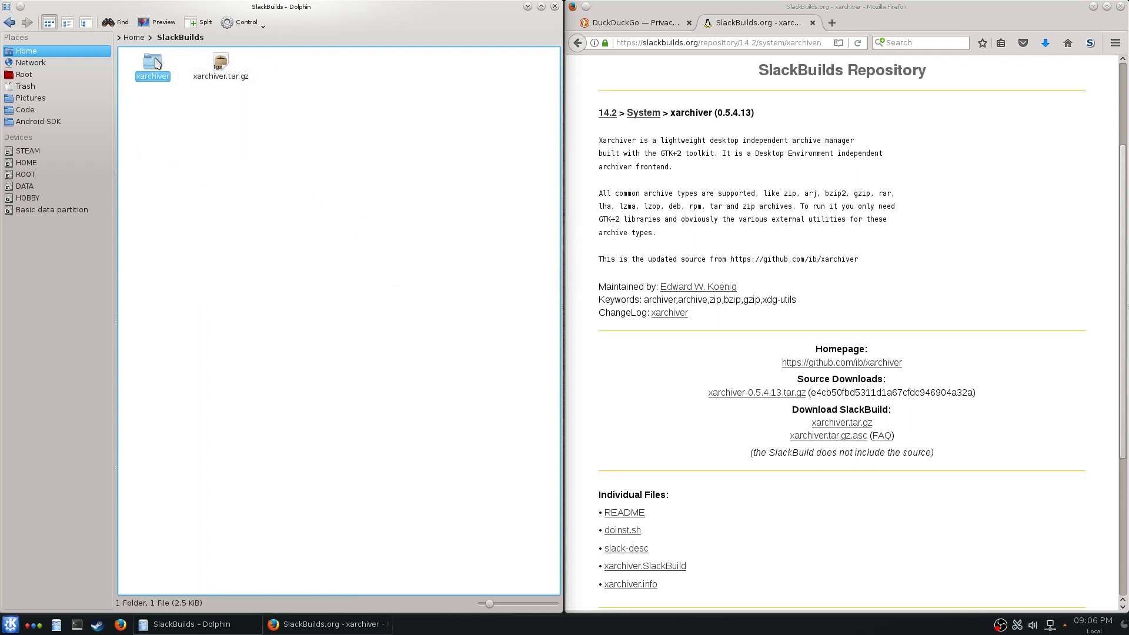
{"action": "double_click", "coordinate": [152, 60]}
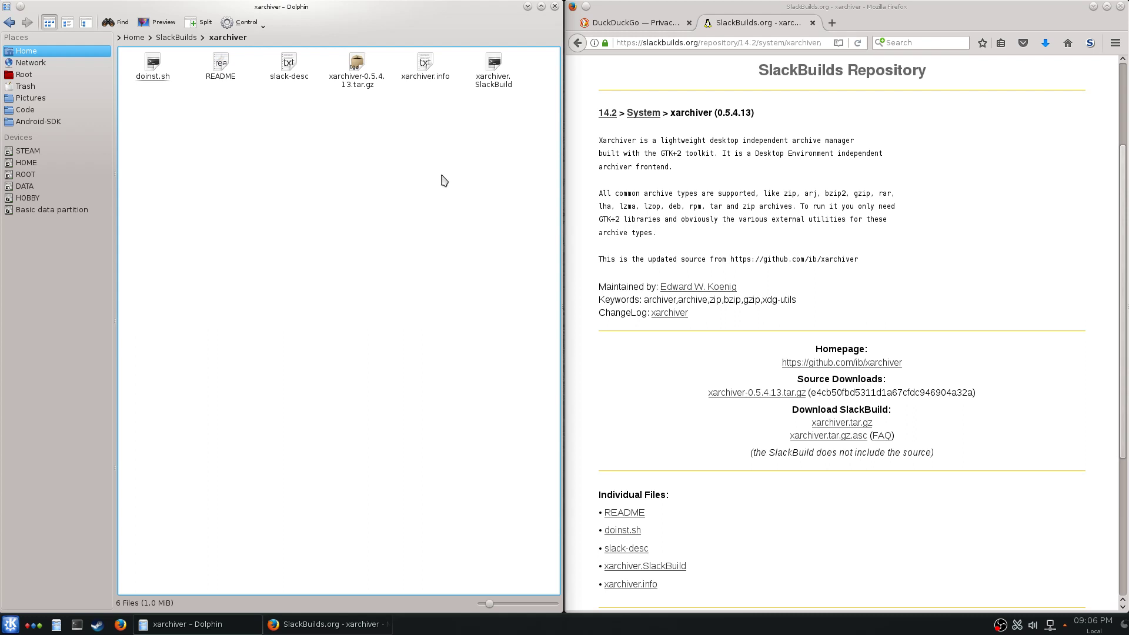
{"action": "left_click", "coordinate": [152, 62]}
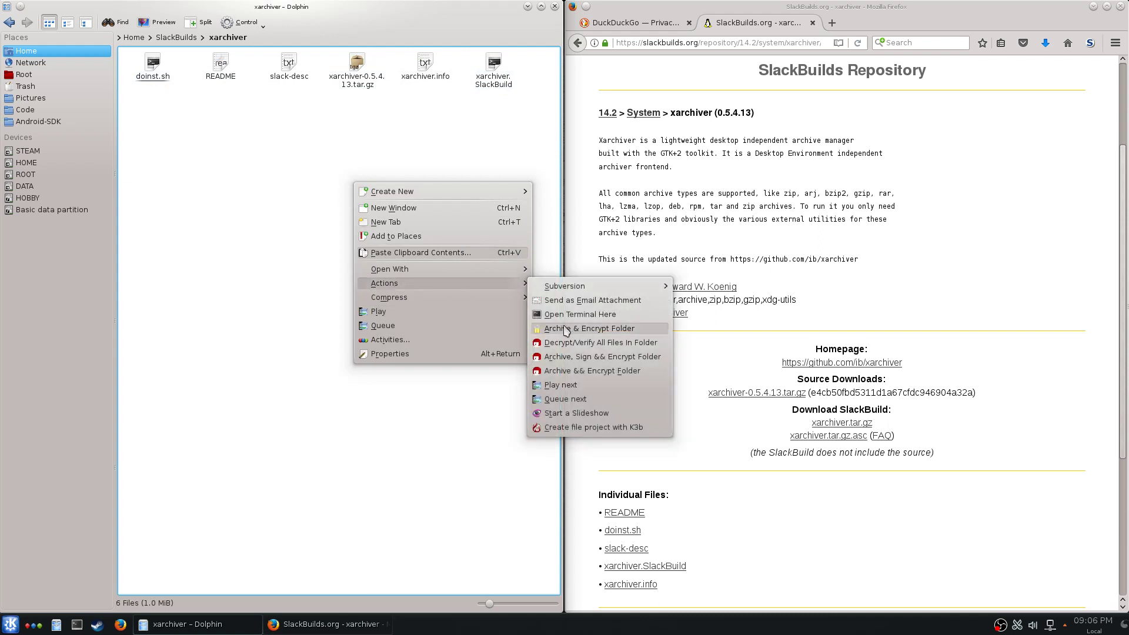
- Open a terminal in the xarchiver folder, become root and start a cd /home command
{"action": "left_click", "coordinate": [580, 314]}
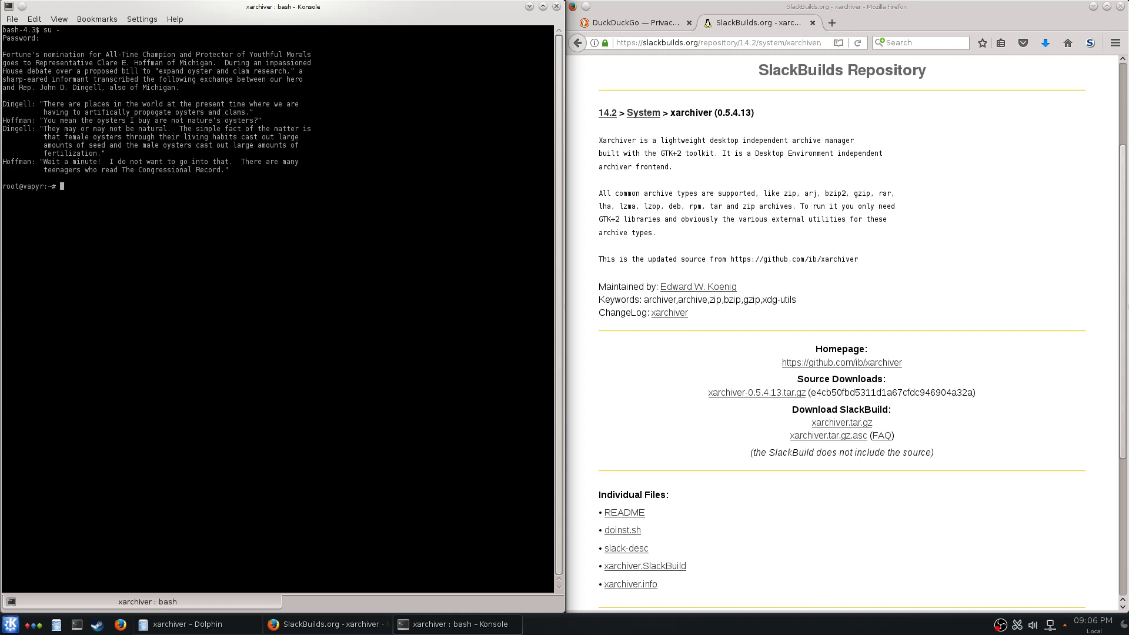
{"action": "type", "text": "c"}
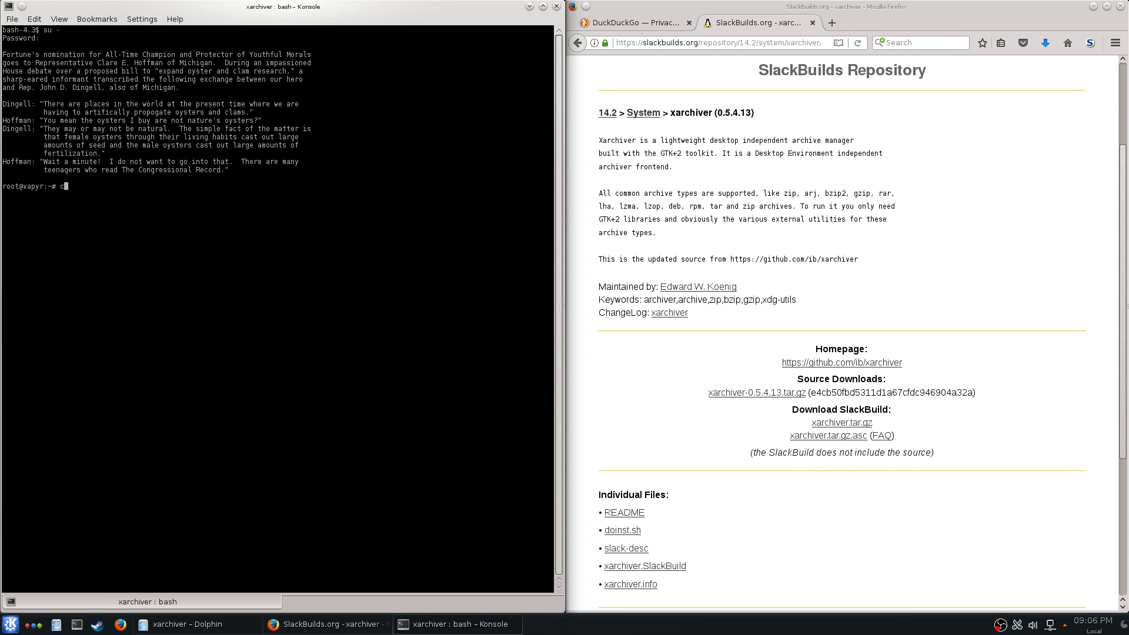
{"action": "type", "text": "d /home"}
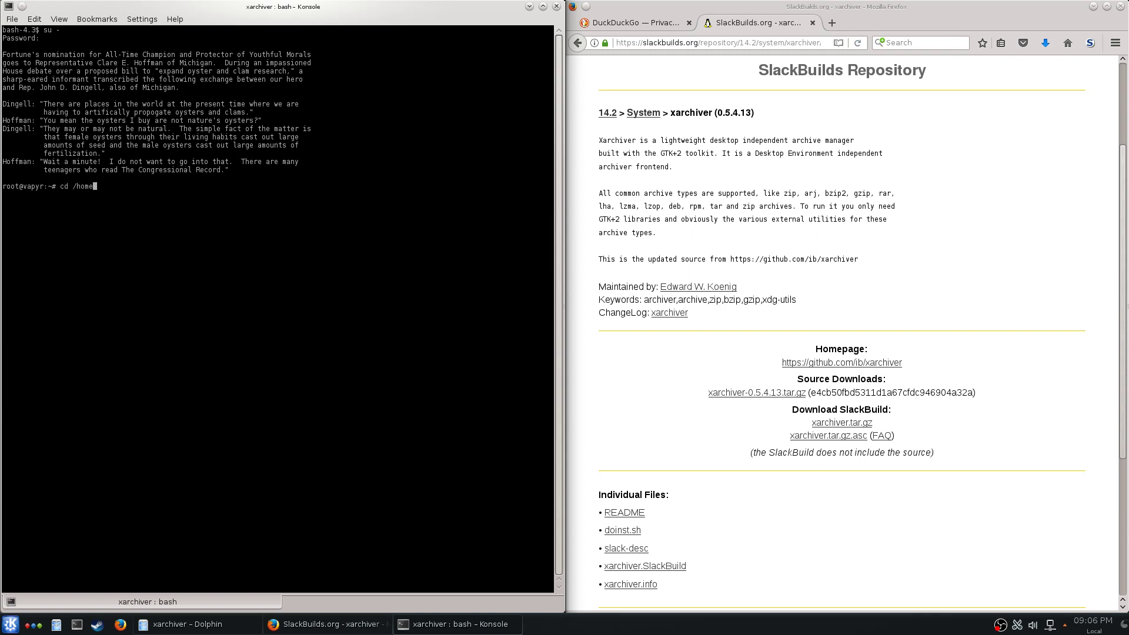
- Change into SlackBuilds/xarchiver and list its files with ls and ls -l
{"action": "type", "text": "pithium/Slack"}
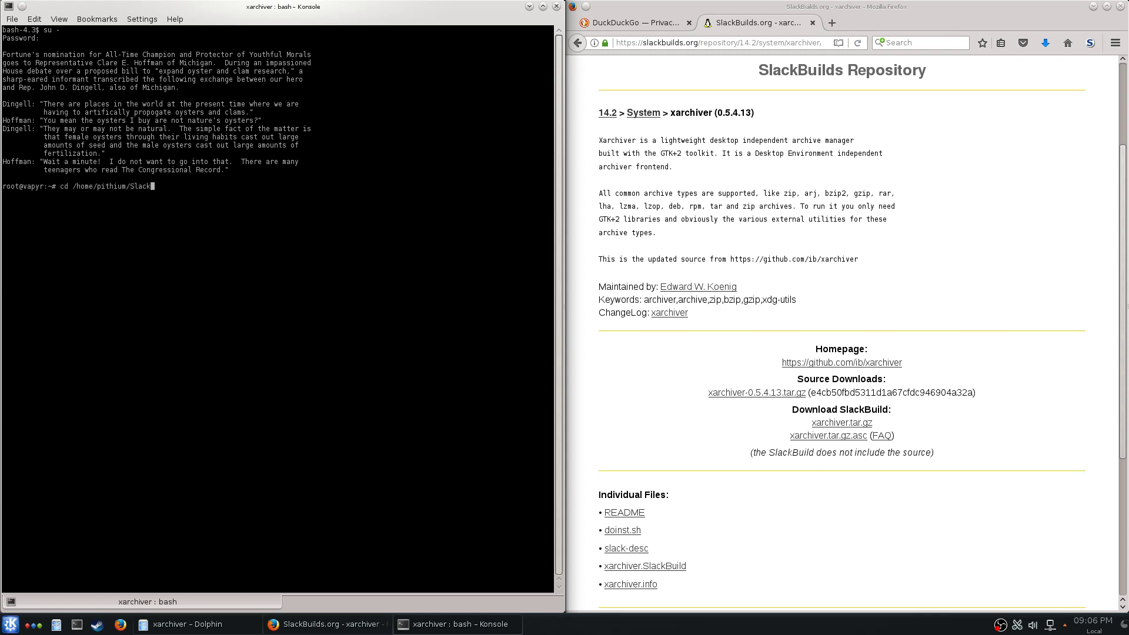
{"action": "type", "text": "ls"}
{"action": "type", "text": "cd xarchiver"}
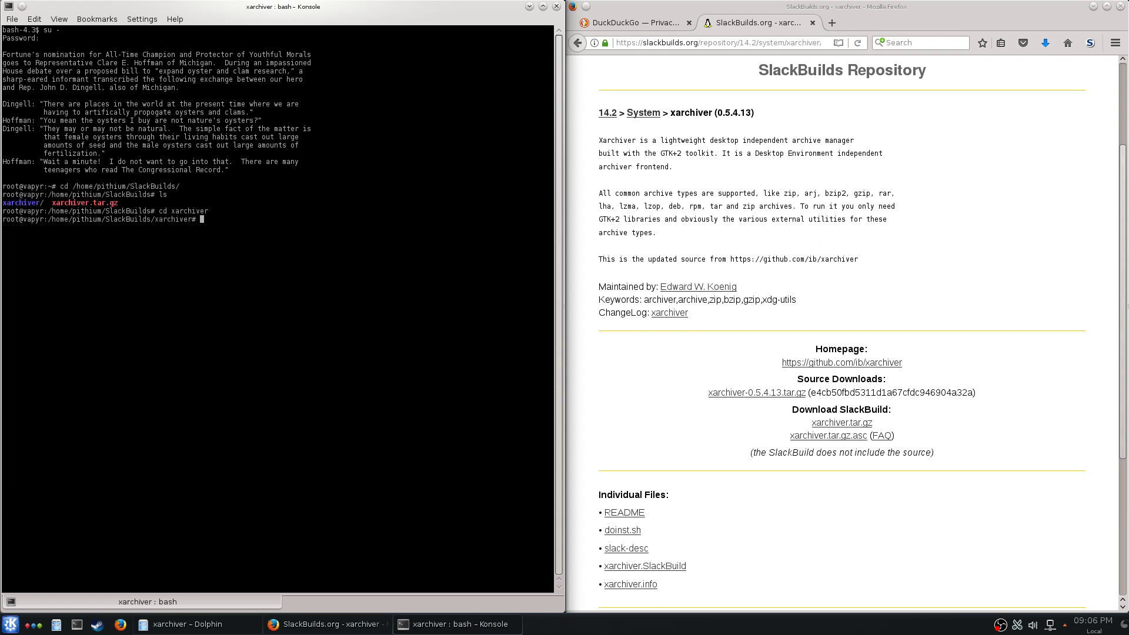
{"action": "type", "text": "ls -l"}
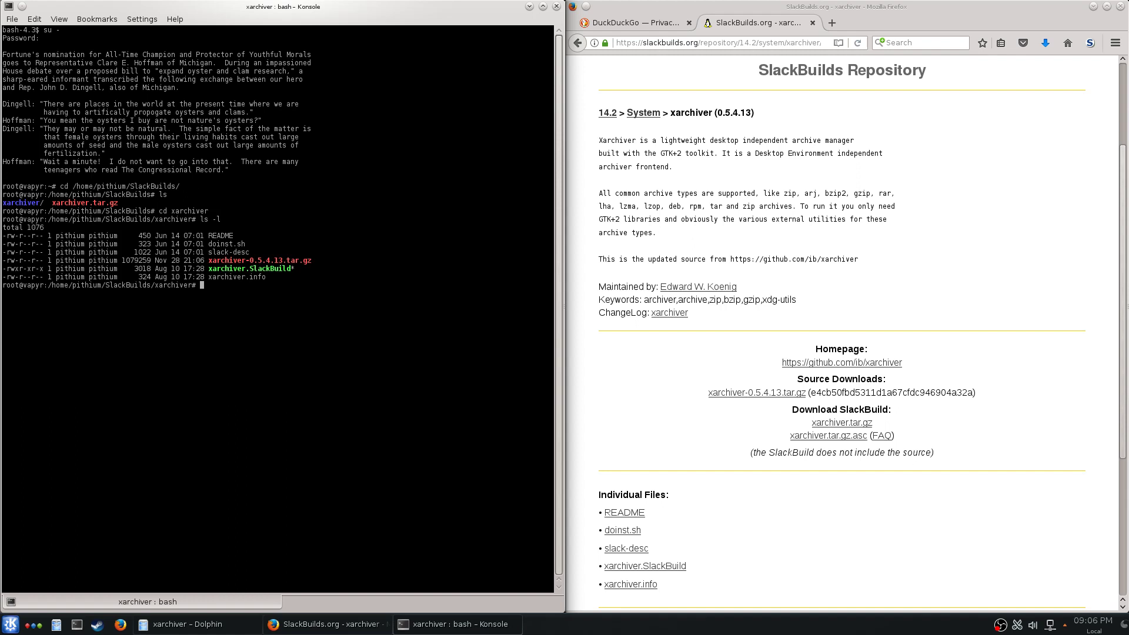
{"action": "mouse_move", "coordinate": [816, 395]}
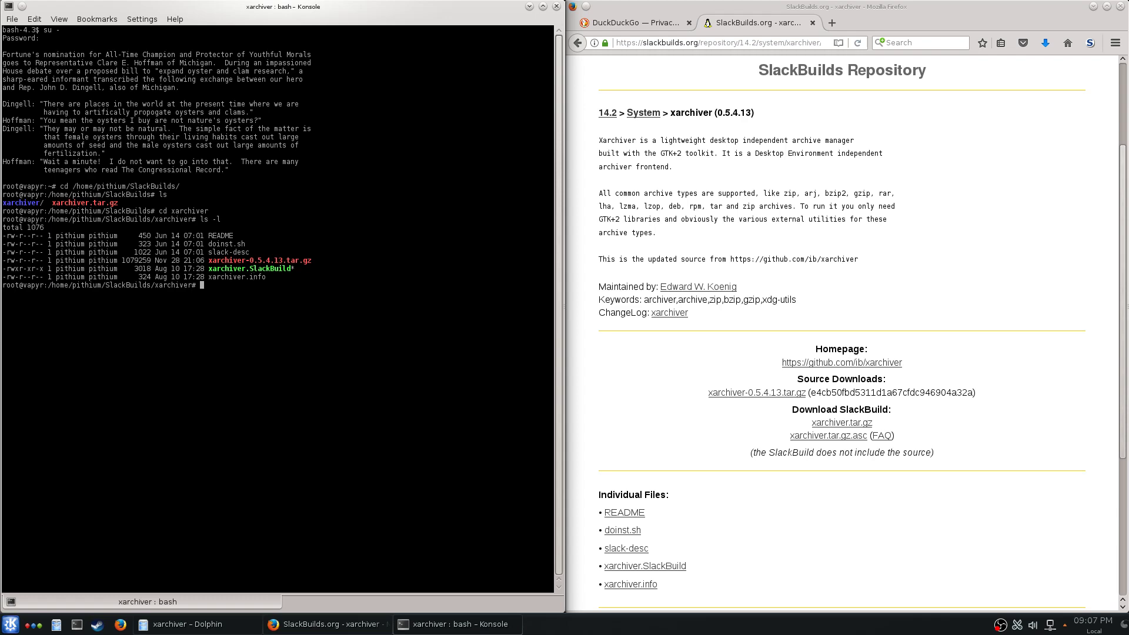
- Run ./xarchiver.SlackBuild as root to create xarchiver-0.5.4.13-x86_64-1_SBo.tgz in /tmp
{"action": "type", "text": "./"}
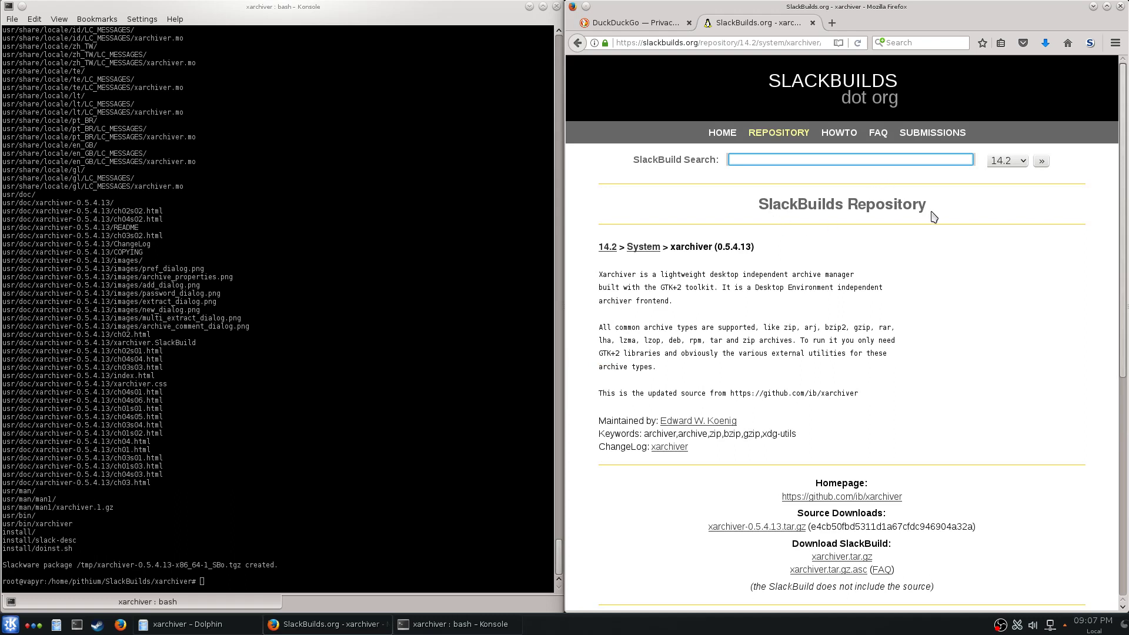
{"action": "double_click", "coordinate": [873, 203]}
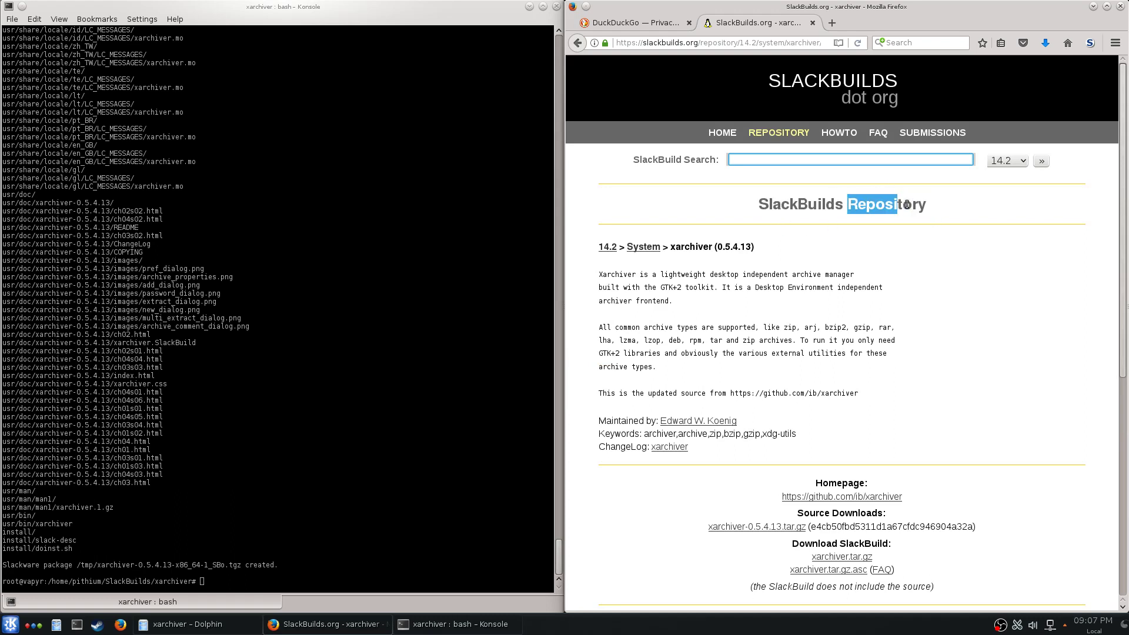
{"action": "left_click_drag", "start_coordinate": [867, 203], "coordinate": [927, 203]}
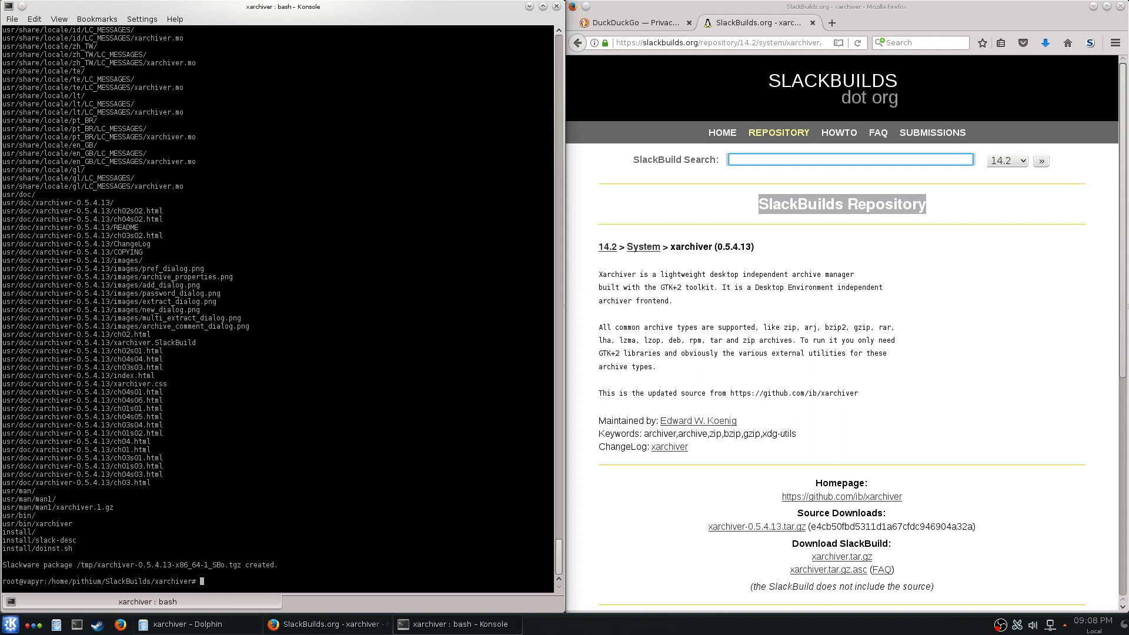
- Install /tmp/xarchiver-0.5.4.13-x86_64-1_SBo.tgz with installpkg, then bring up the application launcher
{"action": "type", "text": "installpkg"}
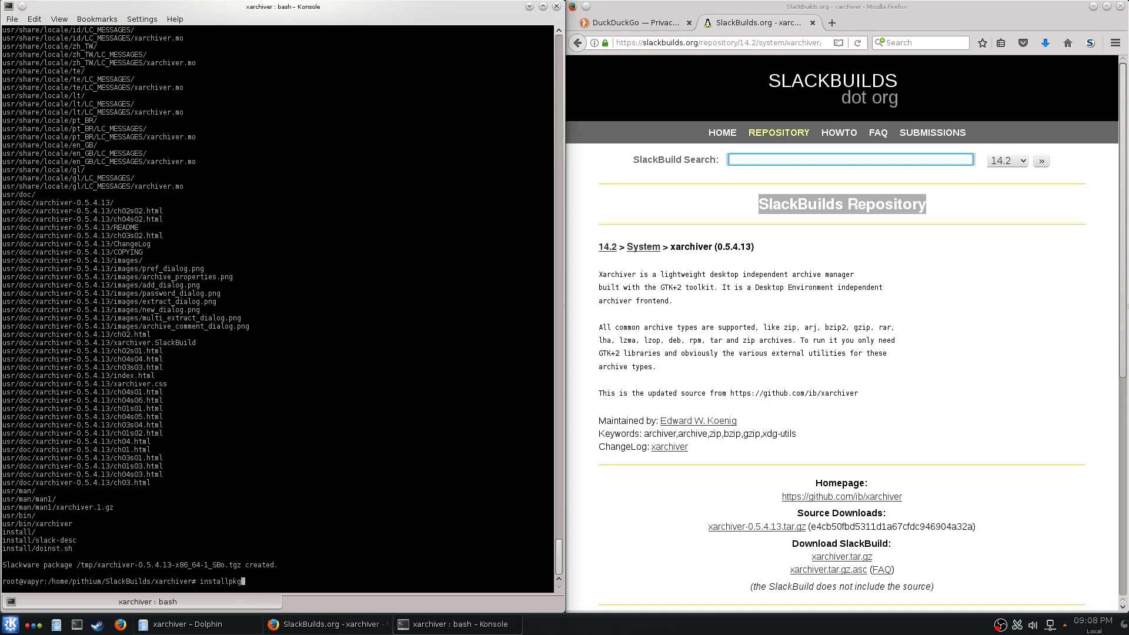
{"action": "type", "text": "/tmp/"}
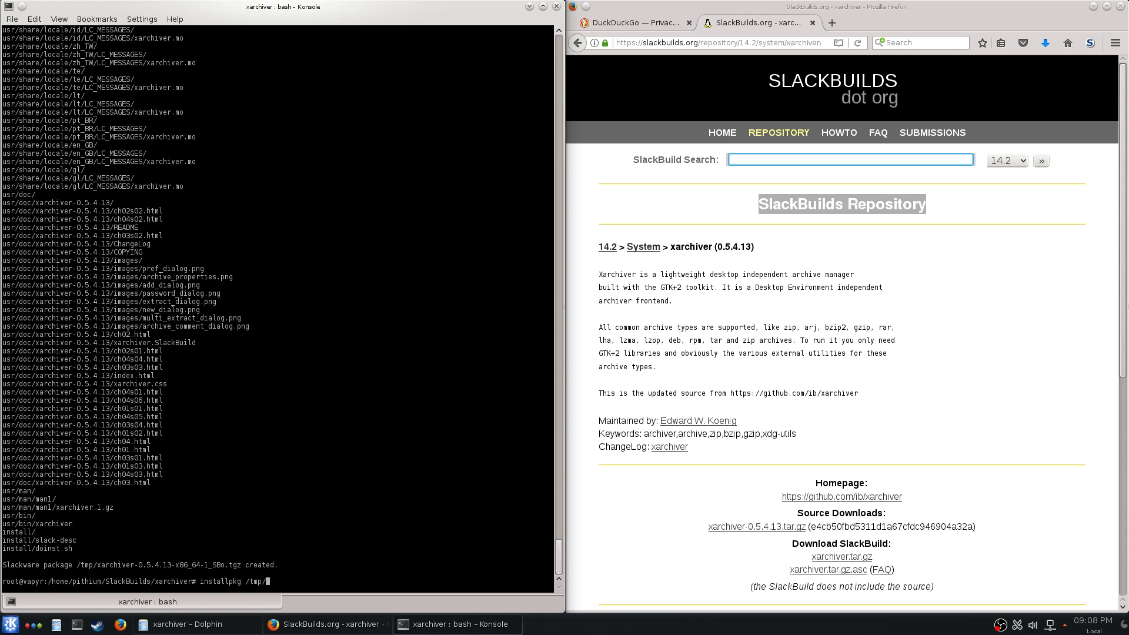
{"action": "type", "text": "xarchiver-0.5.4.14"}
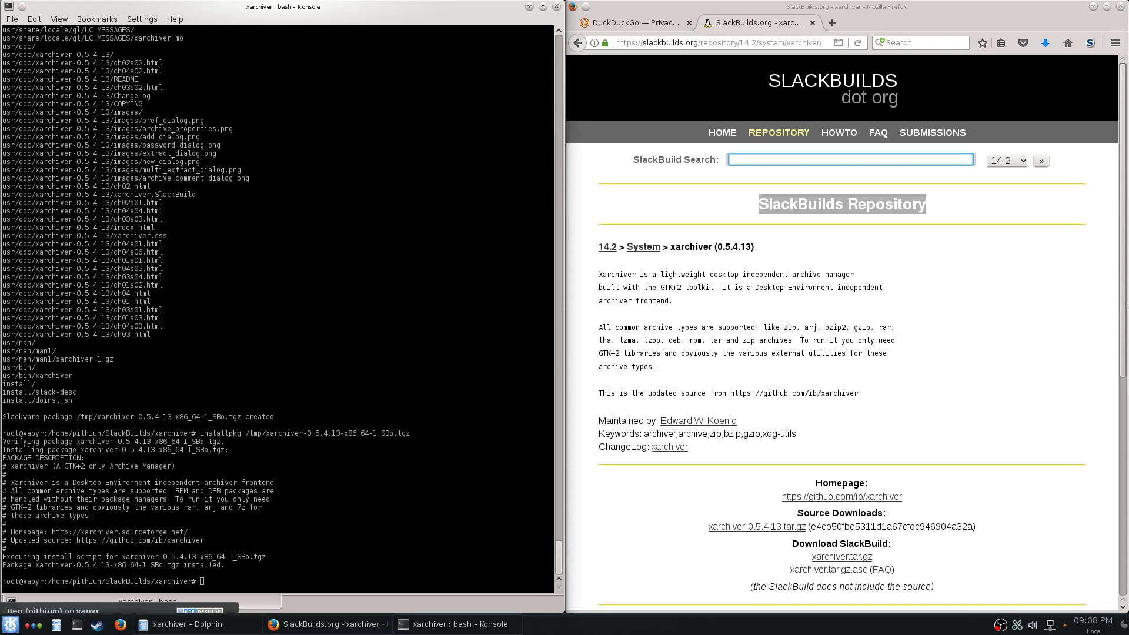
{"action": "left_click", "coordinate": [9, 623]}
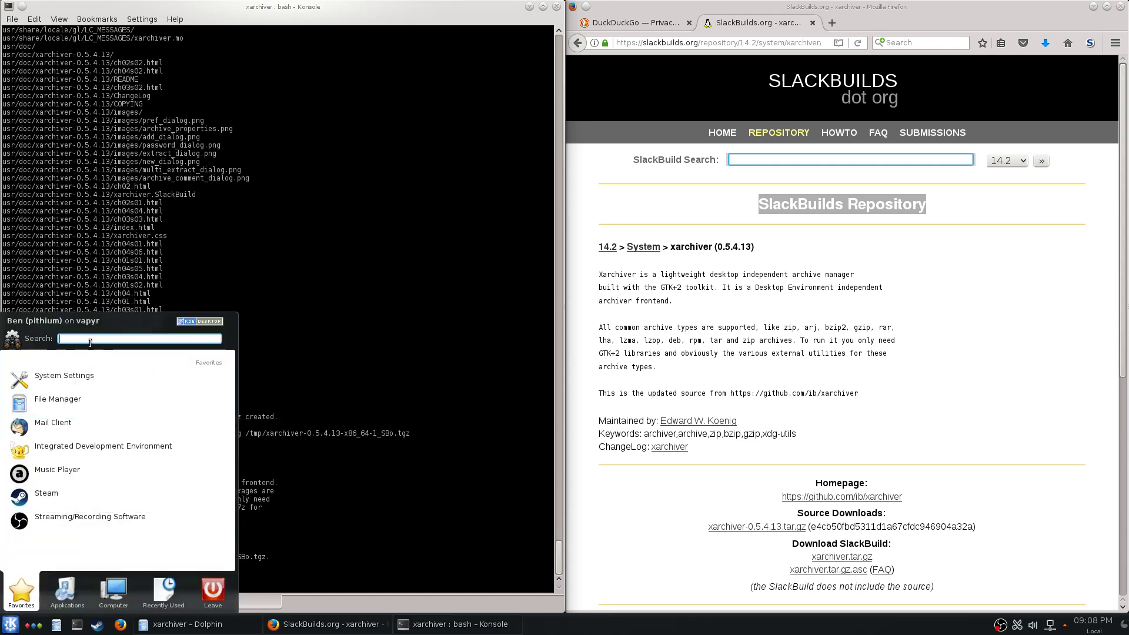
- Search the launcher for 'xarc' and start the Xarchiver archive manager
{"action": "type", "text": "xarch"}
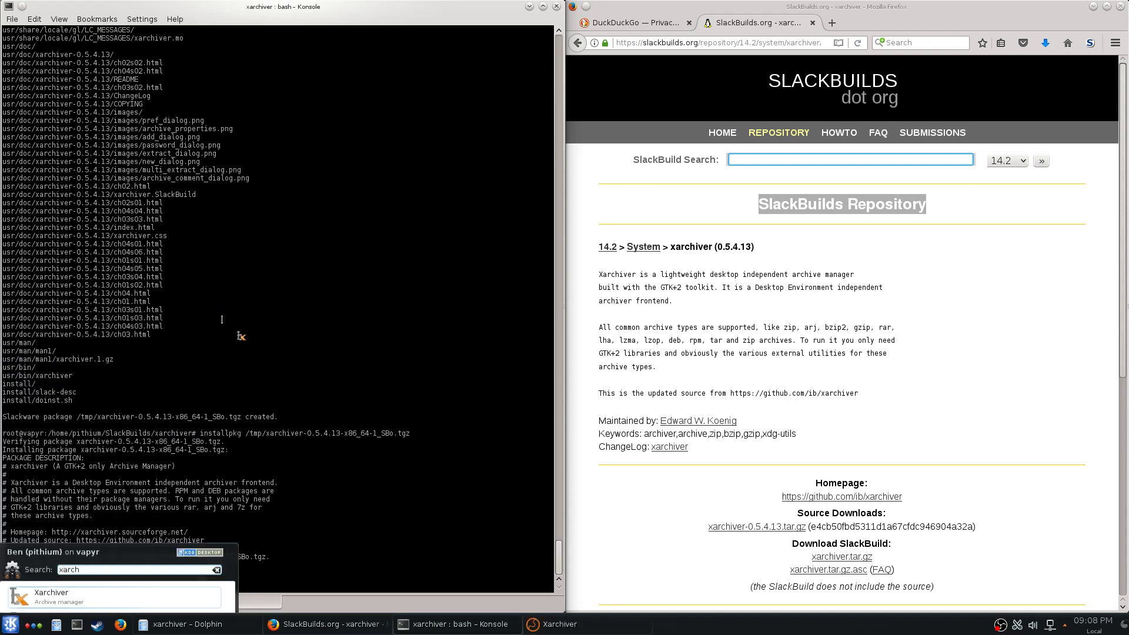
{"action": "left_click", "coordinate": [51, 596]}
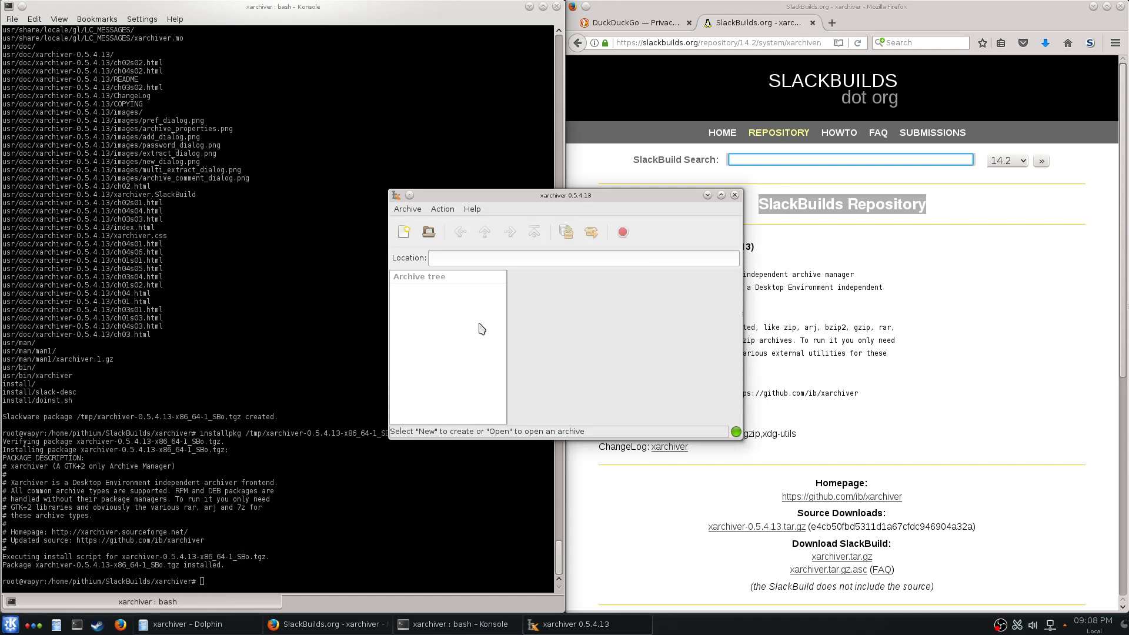
{"action": "mouse_move", "coordinate": [517, 309]}
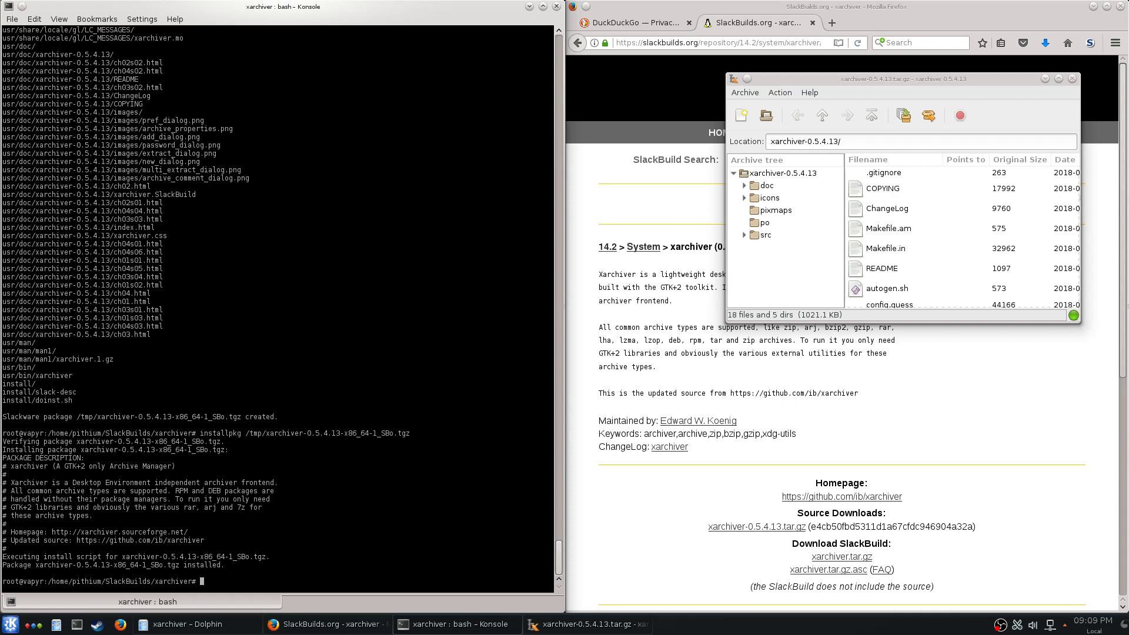
{"action": "mouse_move", "coordinate": [916, 85]}
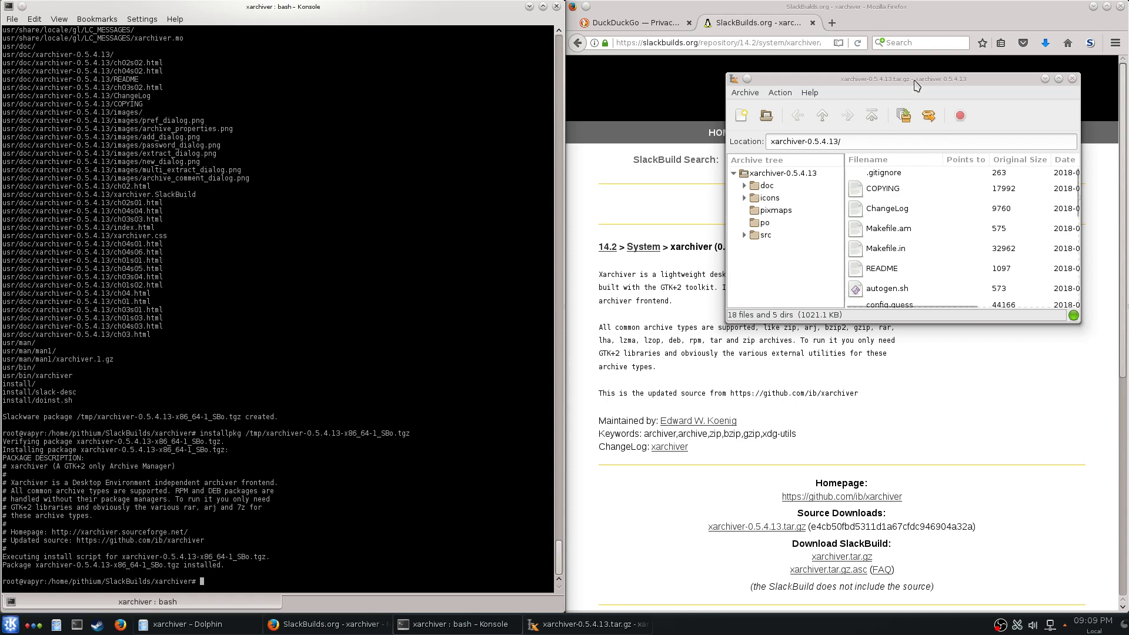
{"action": "mouse_move", "coordinate": [947, 88]}
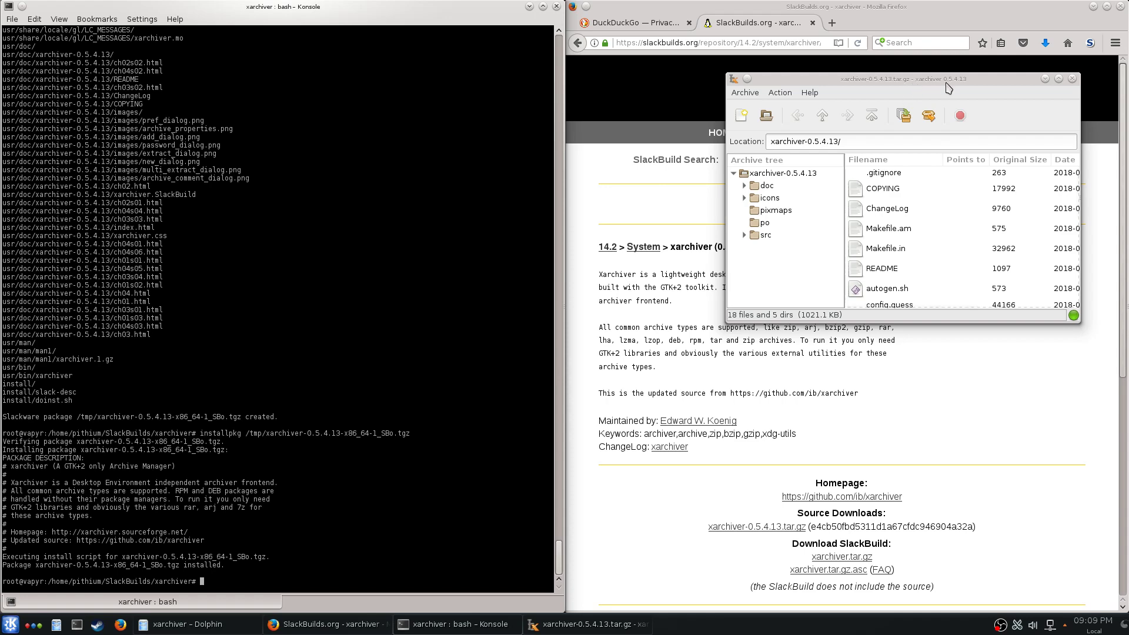
- Close the Xarchiver window after viewing xarchiver-0.5.4.13.tar.gz's 18 files and 5 folders
{"action": "left_click", "coordinate": [1072, 79]}
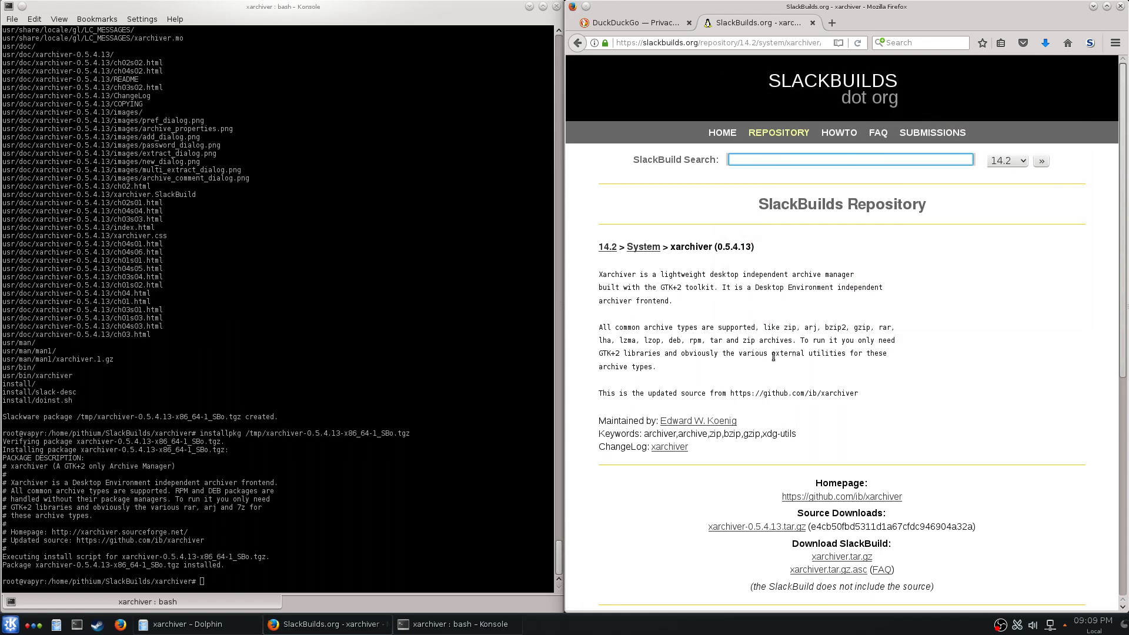
- Search SlackBuilds.org for 'virtualbox' and bring up the virtualbox 5.0.40 page at its requirements and downloads
{"action": "left_click", "coordinate": [849, 159]}
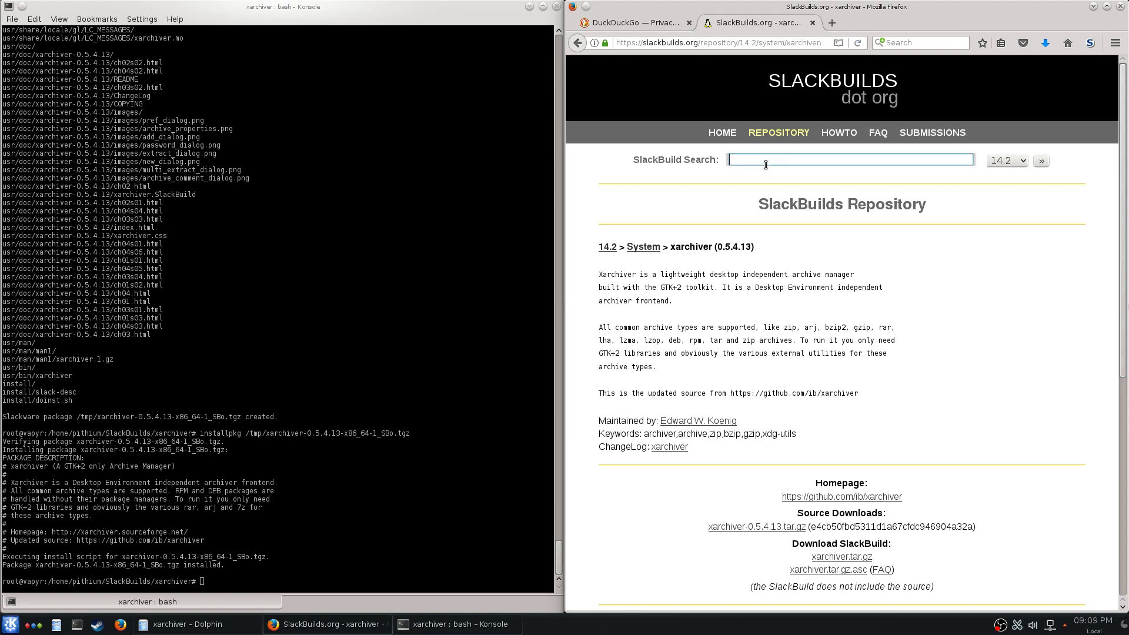
{"action": "type", "text": "virtualbox"}
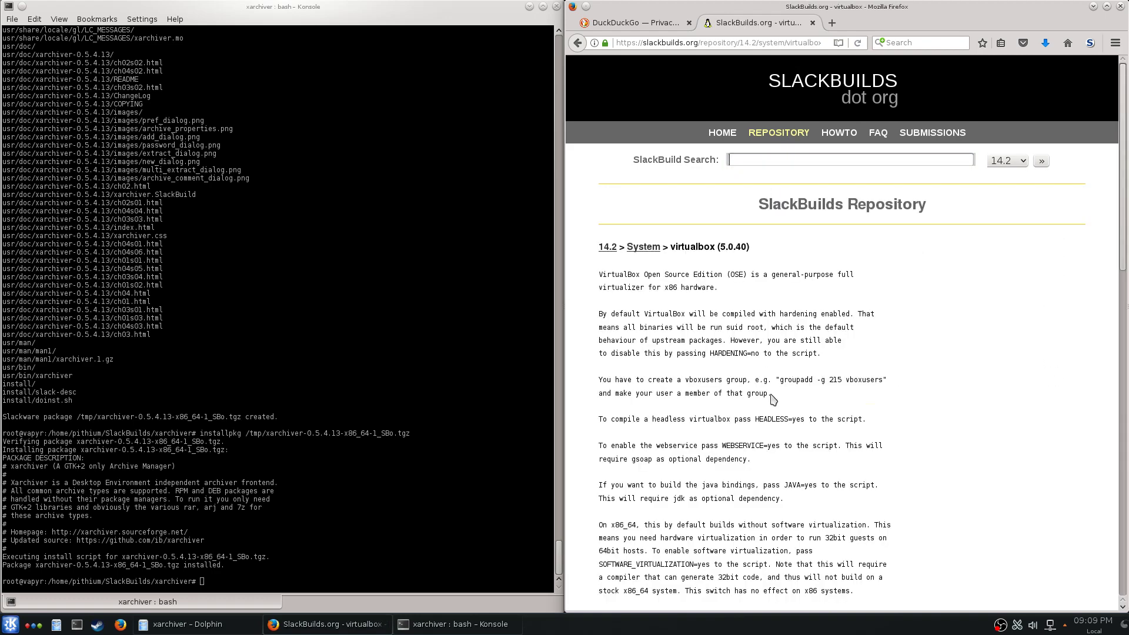
{"action": "scroll", "scroll_direction": "down", "scroll_amount": 3}
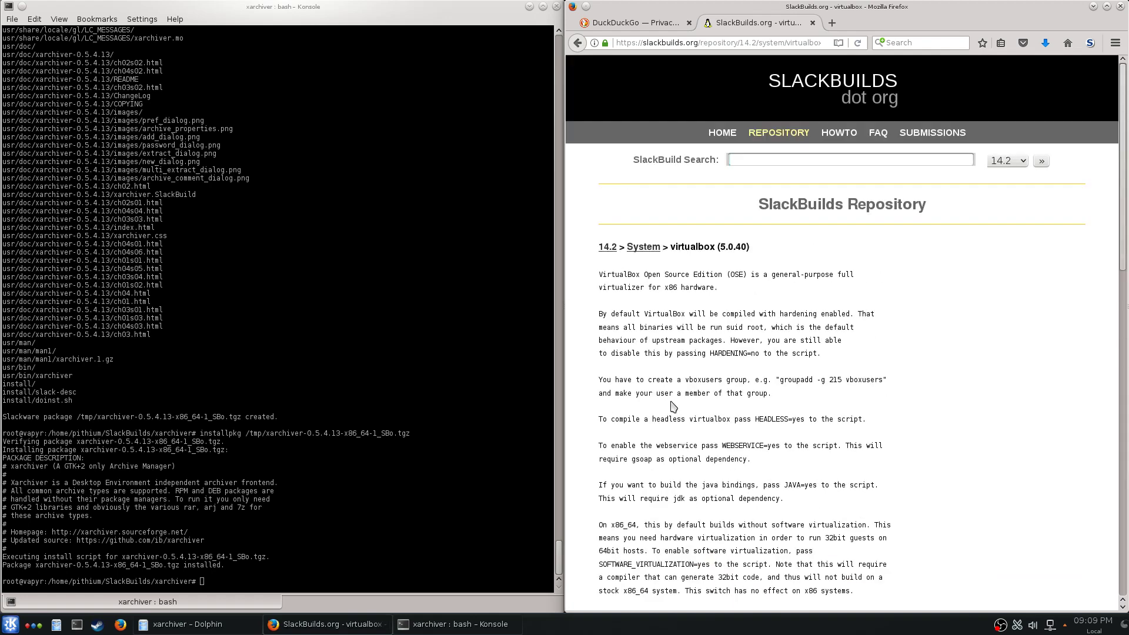
{"action": "left_click", "coordinate": [849, 160]}
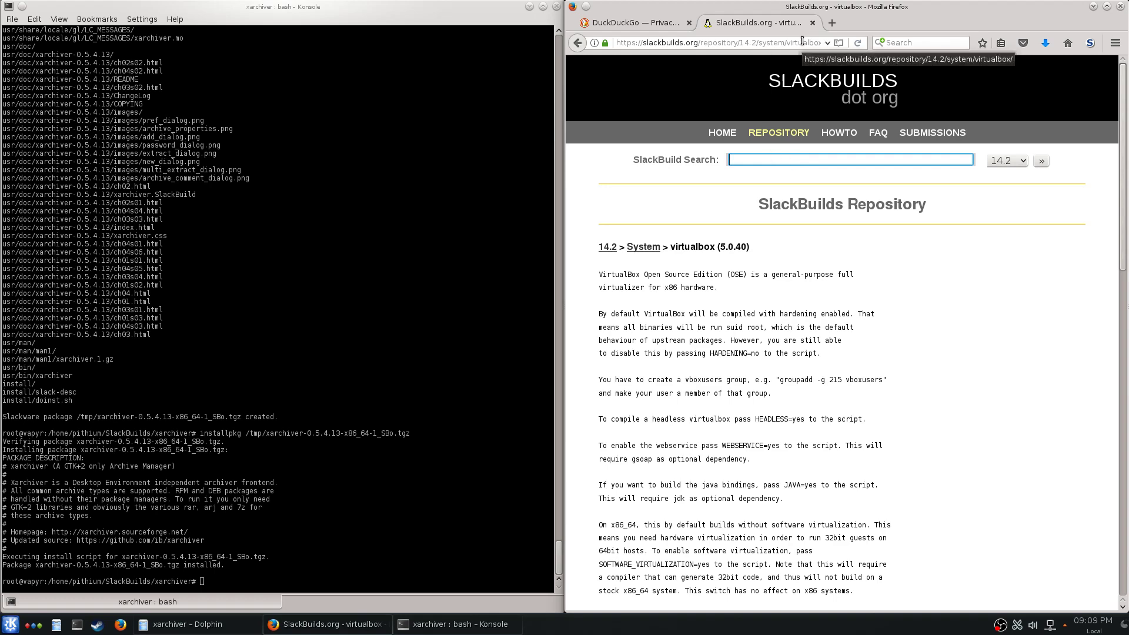
{"action": "mouse_move", "coordinate": [833, 23]}
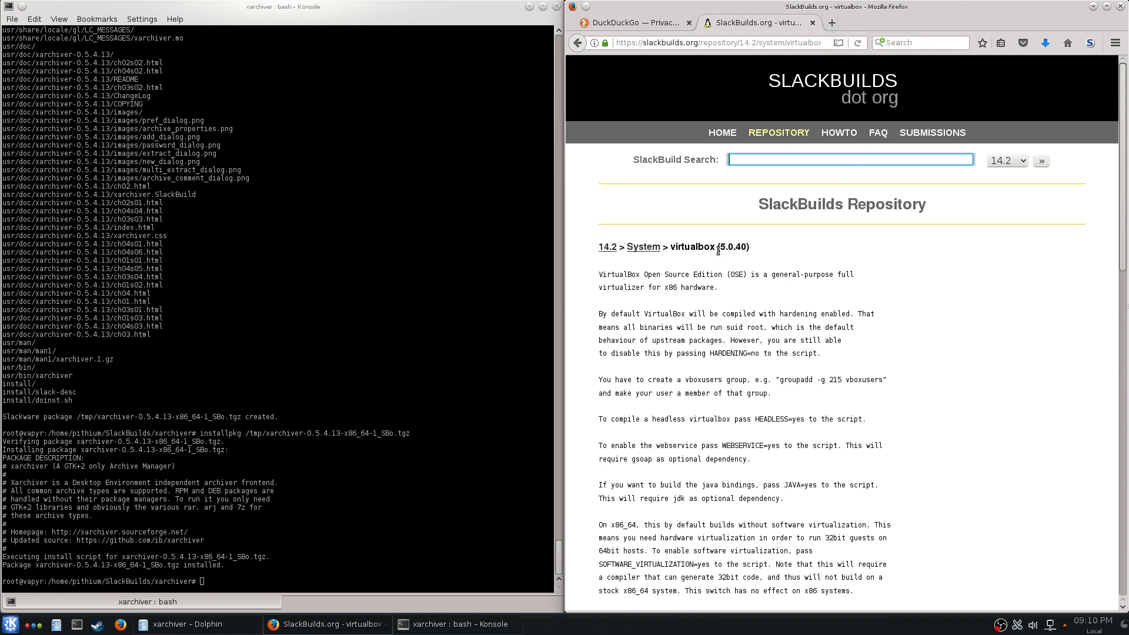
{"action": "scroll", "scroll_direction": "down", "scroll_amount": 3}
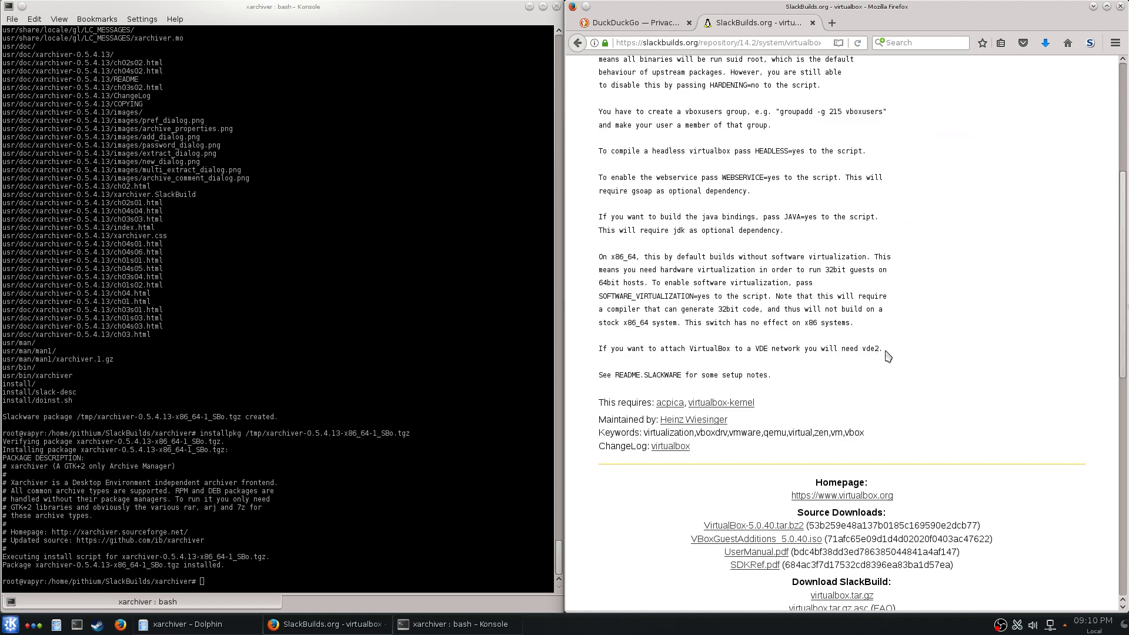
- Select the VDE networking sentence, then minimise all windows to show the bare Slackware desktop
{"action": "triple_click", "coordinate": [733, 348]}
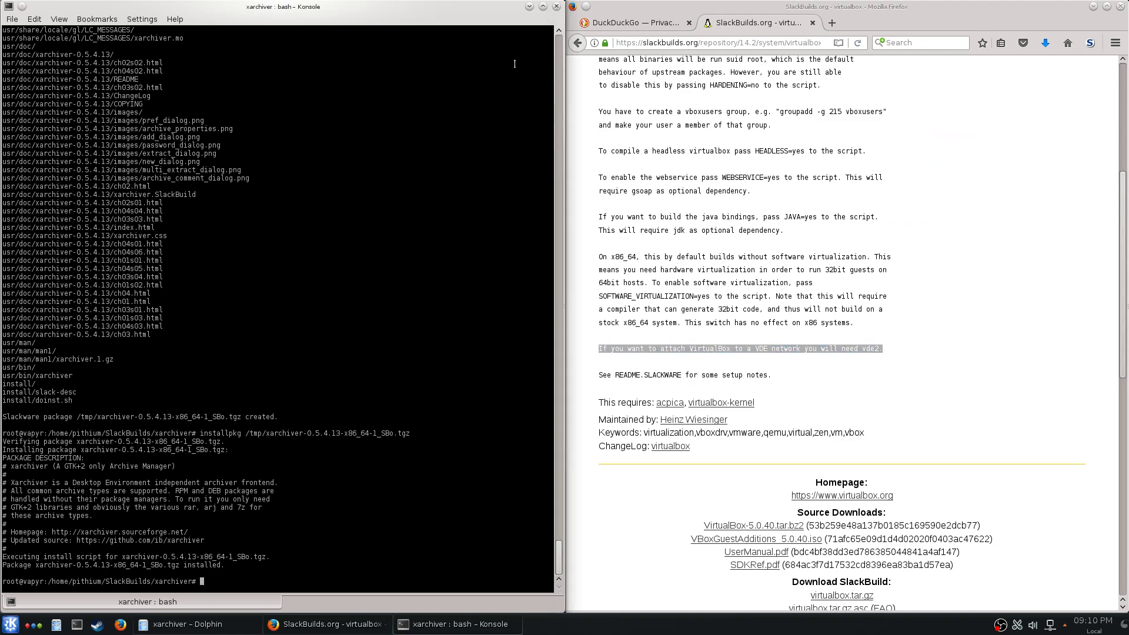
{"action": "mouse_move", "coordinate": [498, 146]}
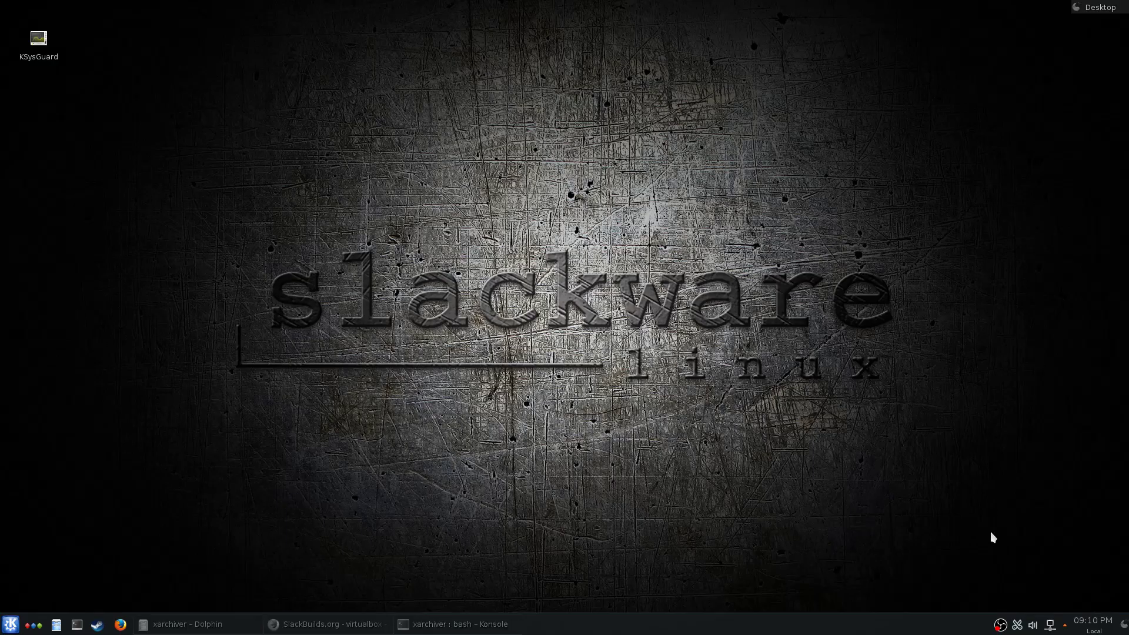
{"action": "right_click", "coordinate": [999, 623]}
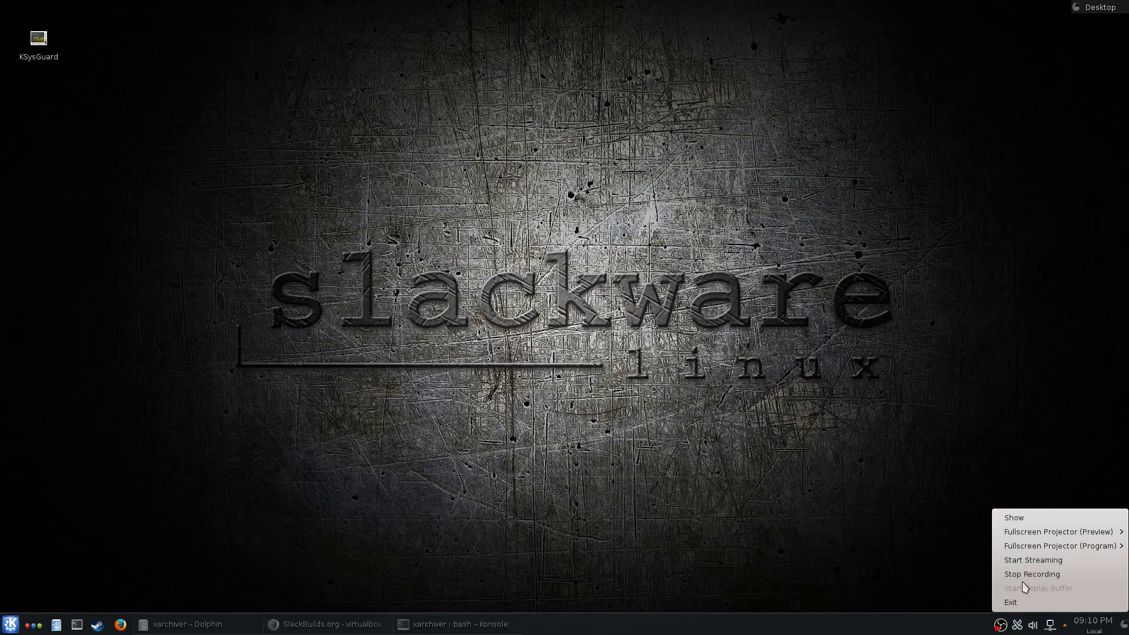